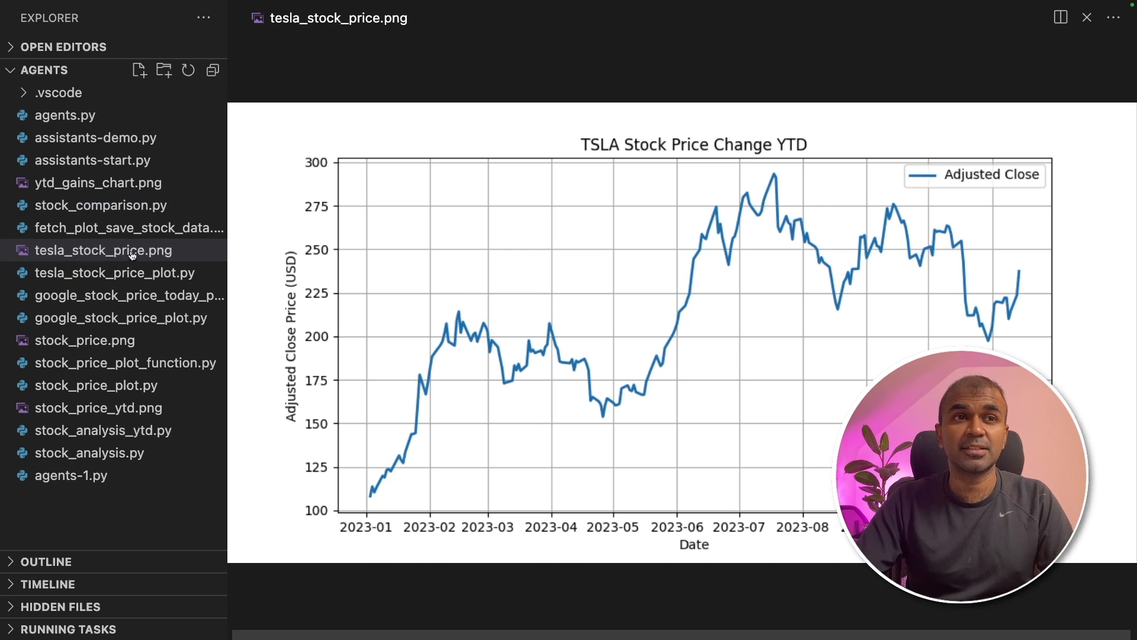
Step: Open agents.py and scroll through its imports, OpenAI client and get_stock_price tool
{"action": "left_click", "coordinate": [100, 205]}
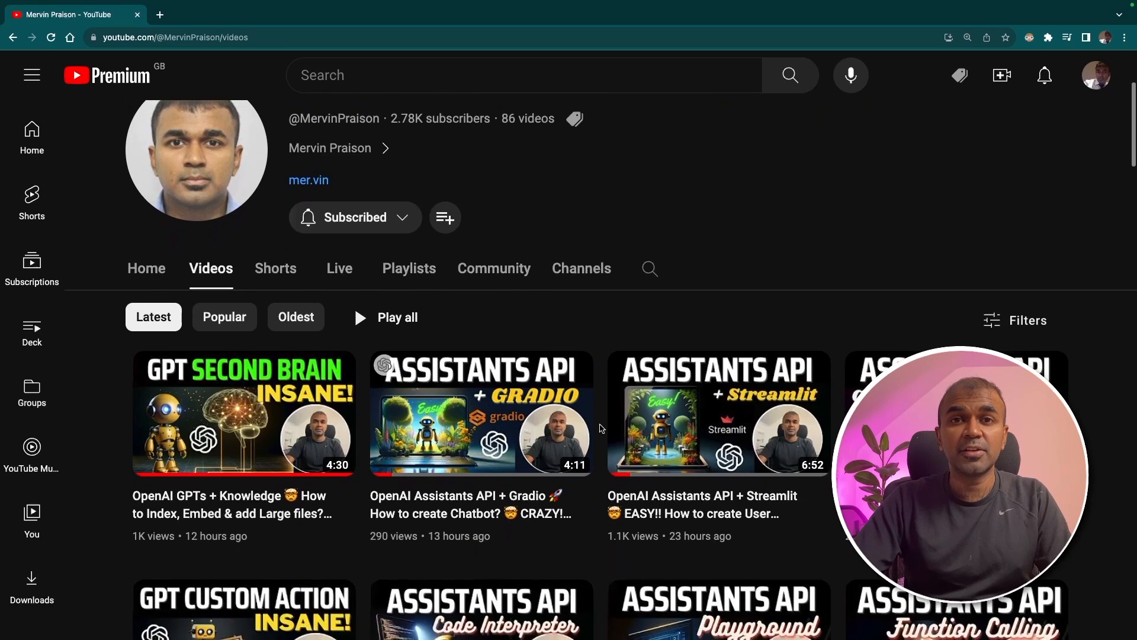
{"action": "scroll", "scroll_direction": "down", "scroll_amount": 3}
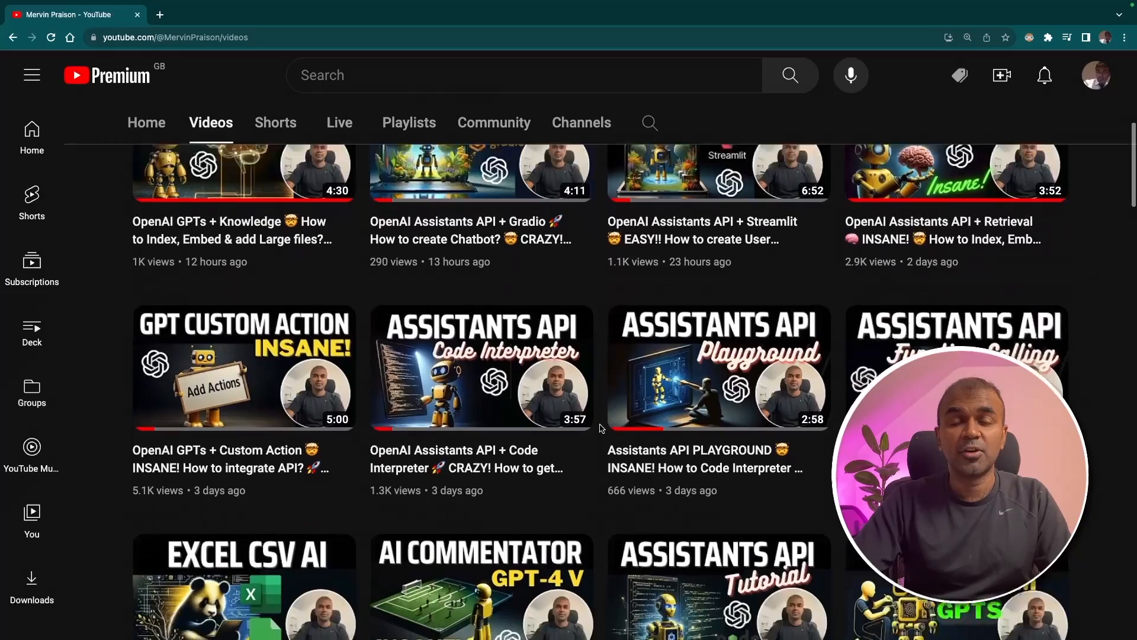
{"action": "scroll", "scroll_direction": "down", "scroll_amount": 3}
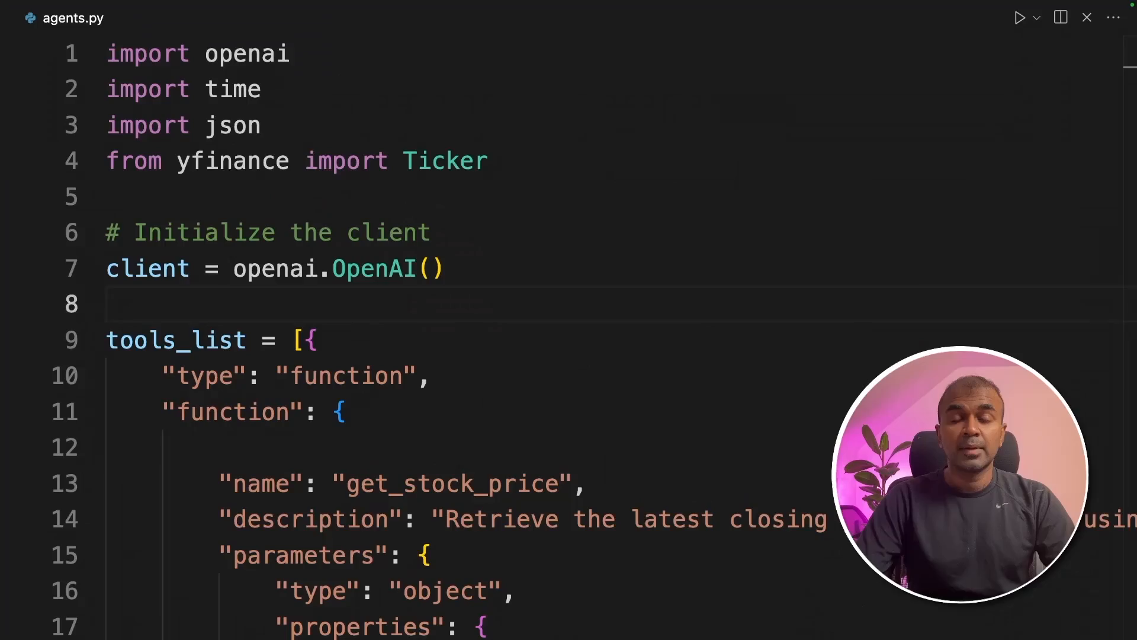
{"action": "mouse_move", "coordinate": [557, 388]}
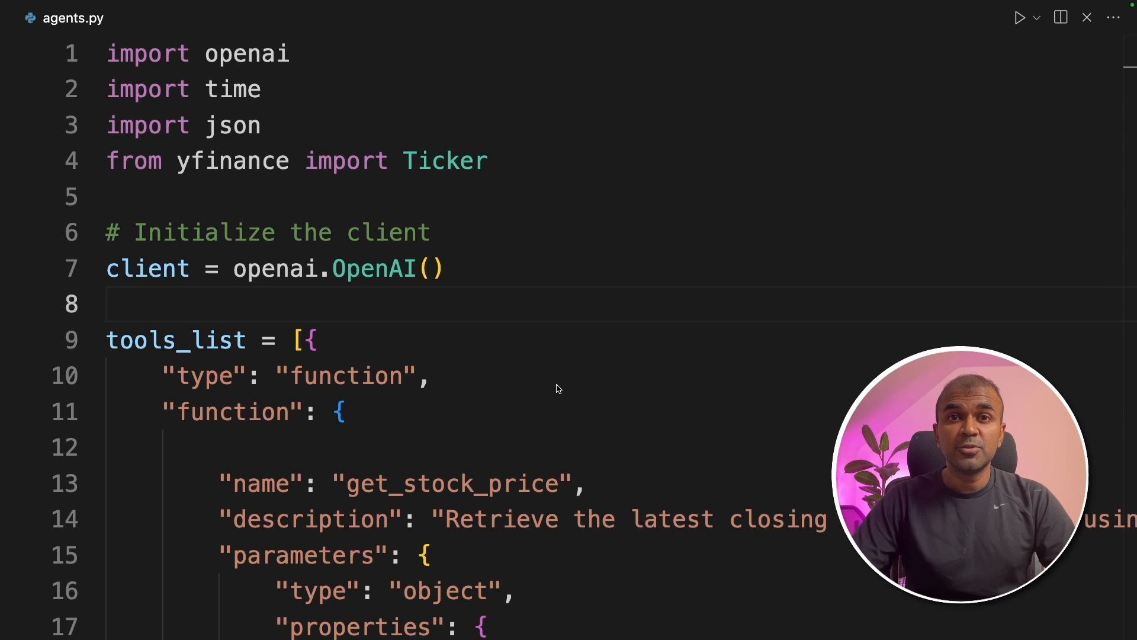
{"action": "scroll", "scroll_direction": "down", "scroll_amount": 3}
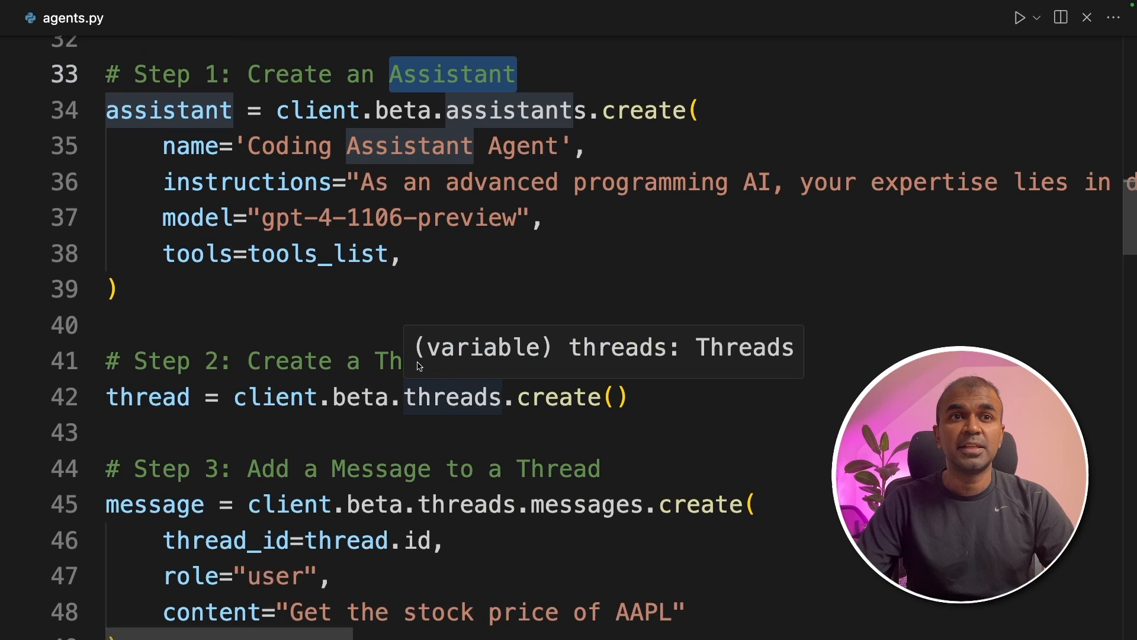
{"action": "scroll", "scroll_direction": "down", "scroll_amount": 3}
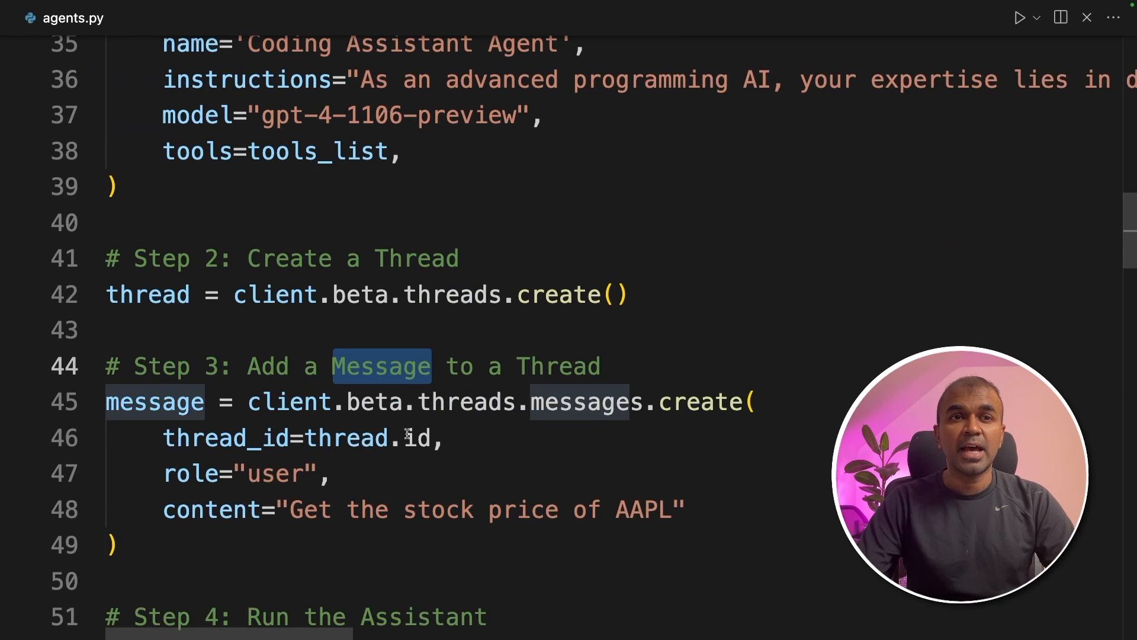
{"action": "scroll", "scroll_direction": "down", "scroll_amount": 3}
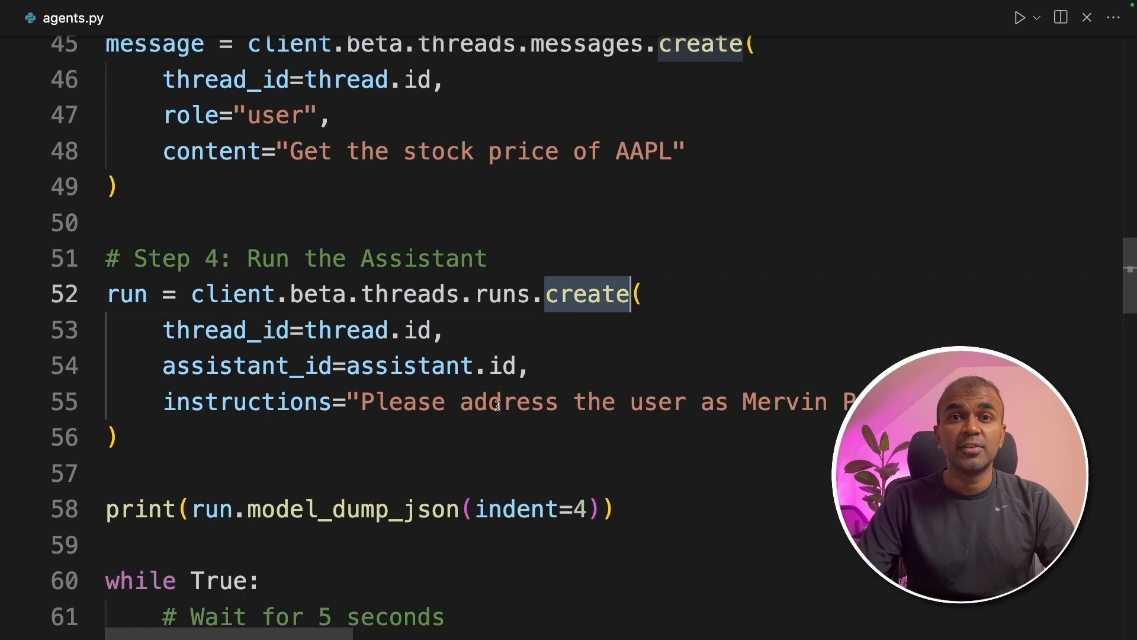
{"action": "scroll", "scroll_direction": "up", "scroll_amount": 3}
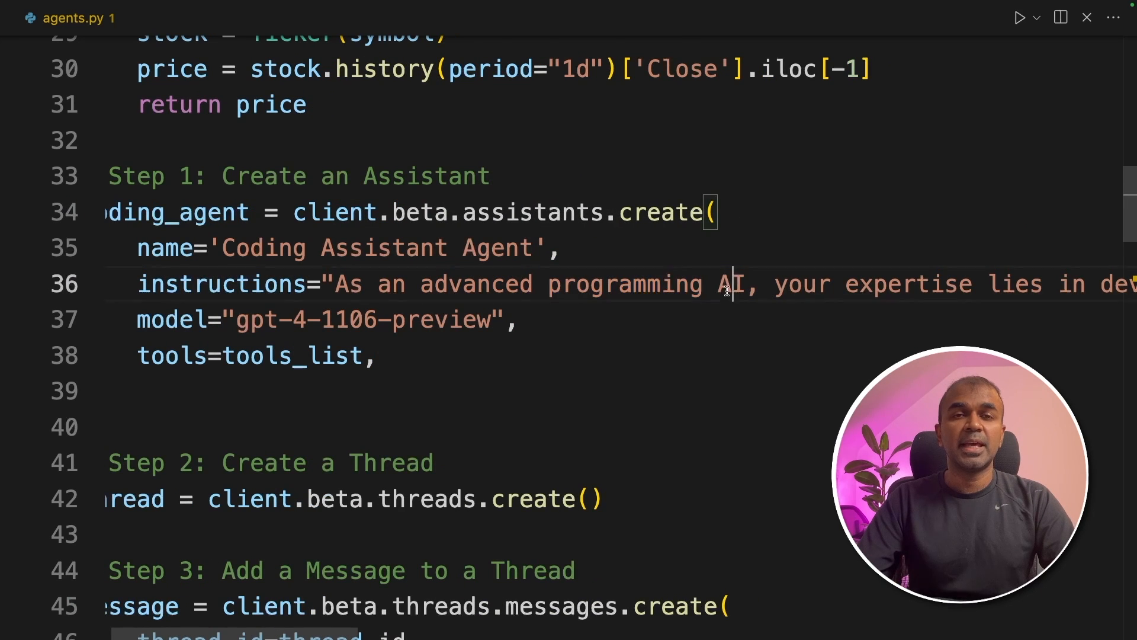
Step: Scroll right through the coding_agent instructions string and highlight tools_list
{"action": "scroll", "scroll_direction": "right", "scroll_amount": 3}
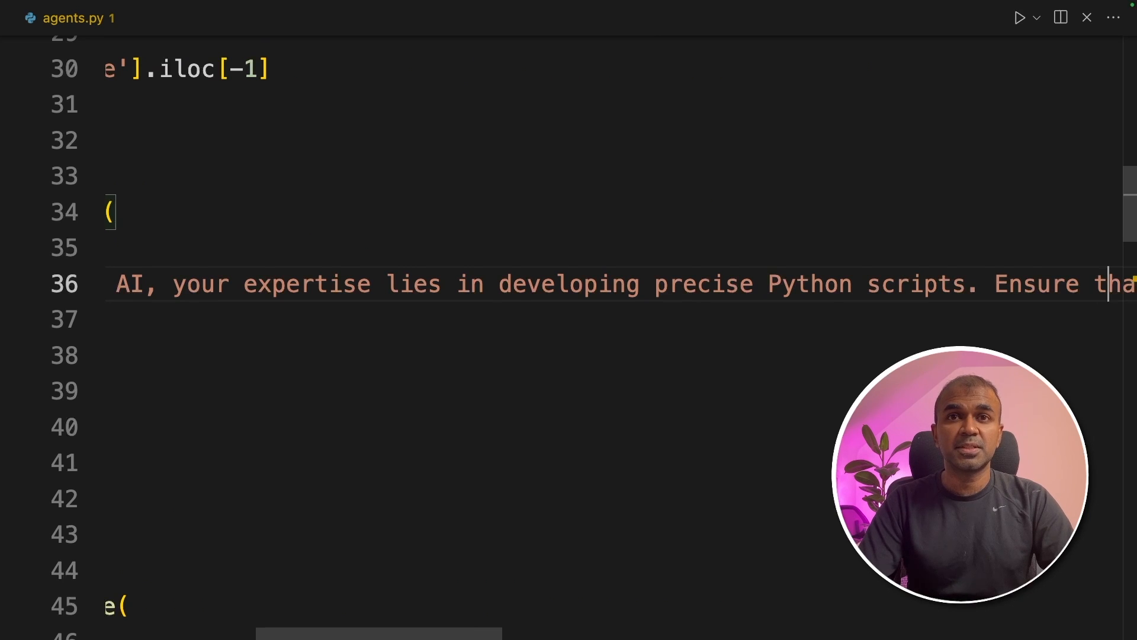
{"action": "scroll", "scroll_direction": "right", "scroll_amount": 3}
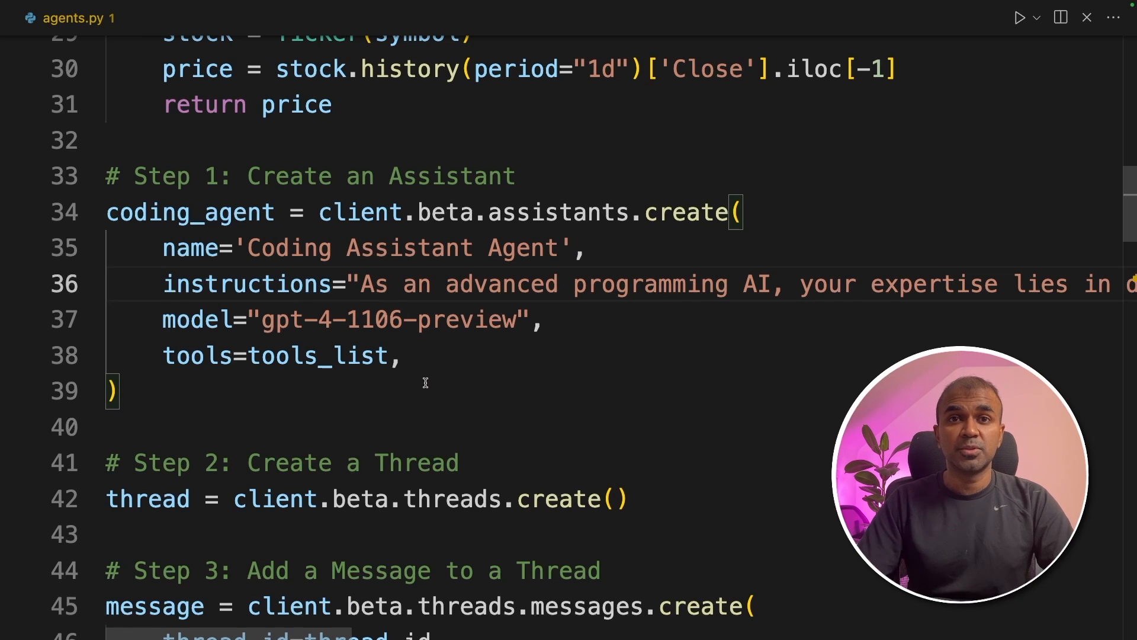
{"action": "double_click", "coordinate": [316, 356]}
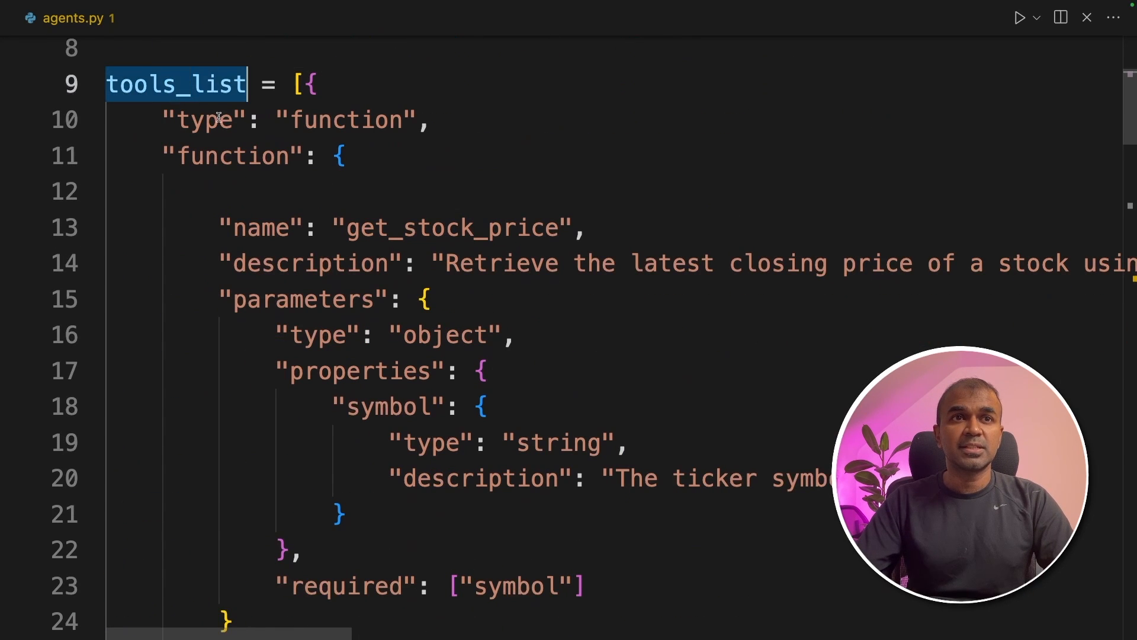
Step: Define run_file(file_name) and add import subprocess at the top of agents.py
{"action": "scroll", "scroll_direction": "down", "scroll_amount": 3}
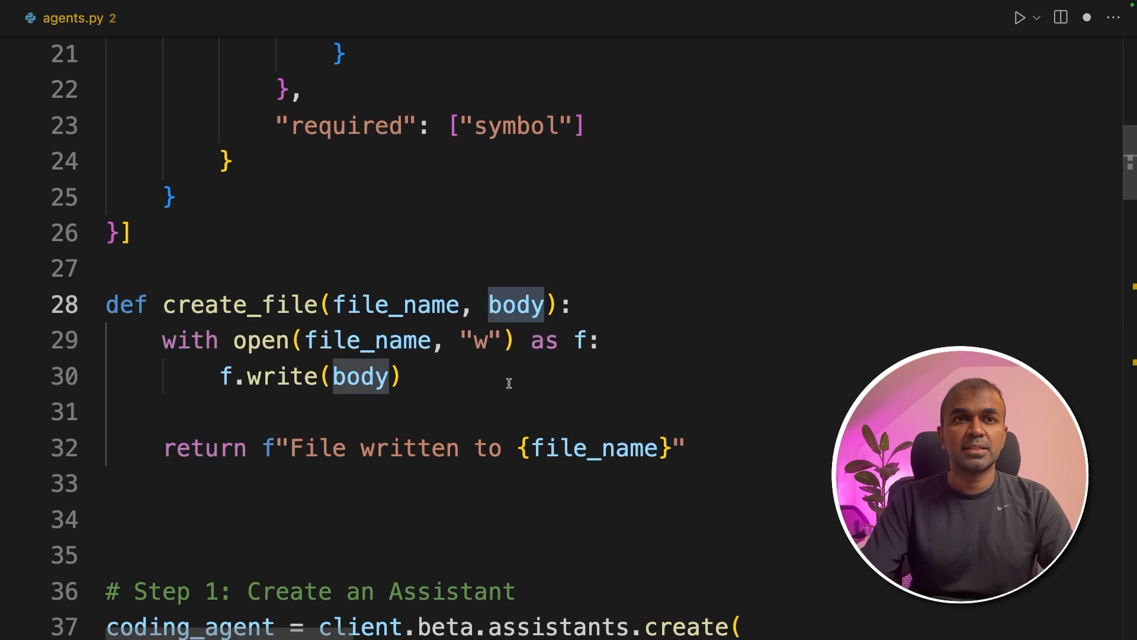
{"action": "mouse_move", "coordinate": [516, 304]}
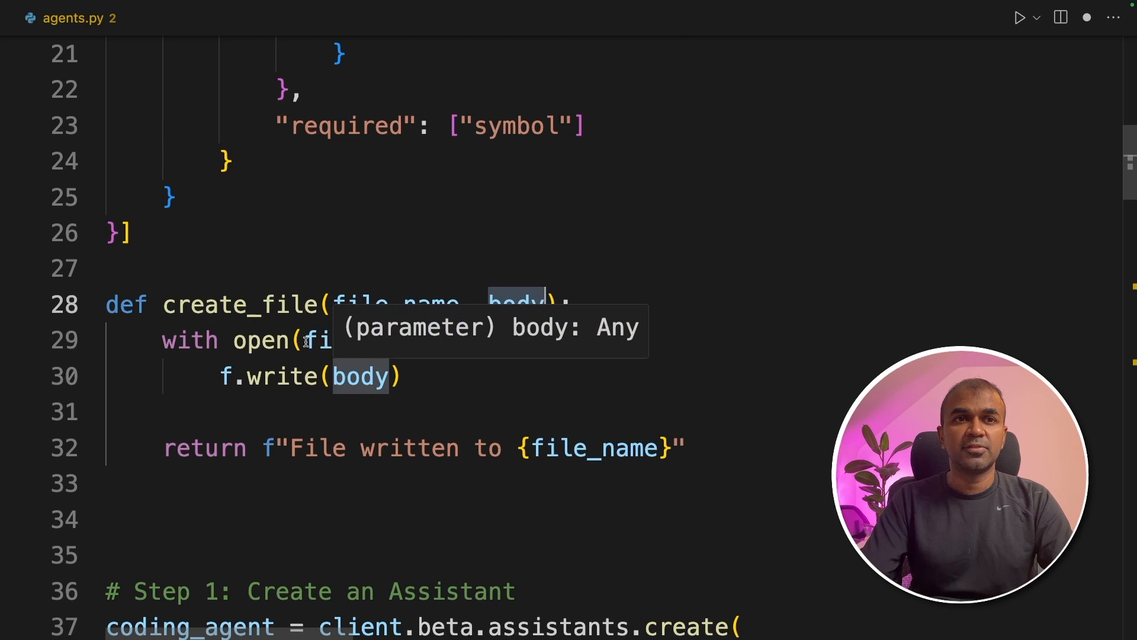
{"action": "type", "text": "def run_file(file_name):"}
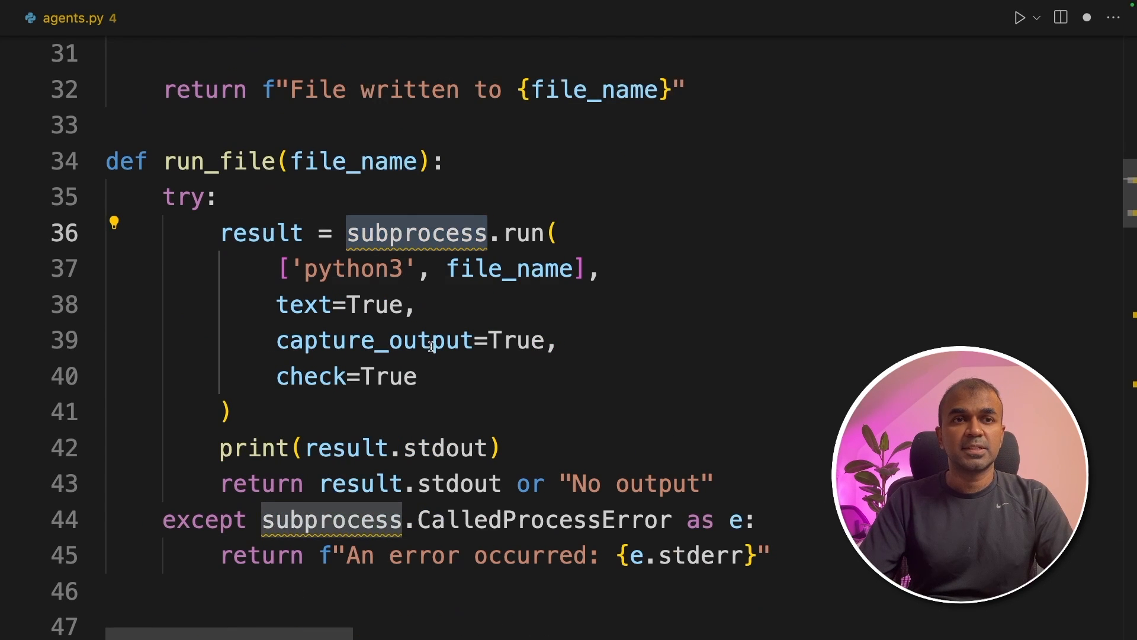
{"action": "scroll", "scroll_direction": "up", "scroll_amount": 3}
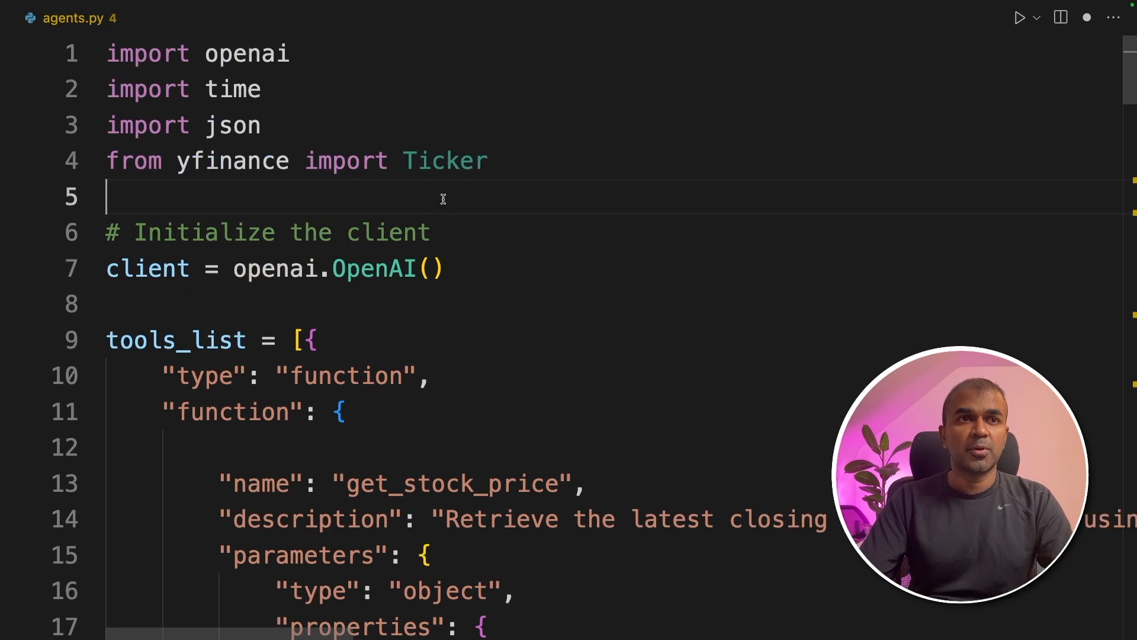
{"action": "type", "text": "import subprocess"}
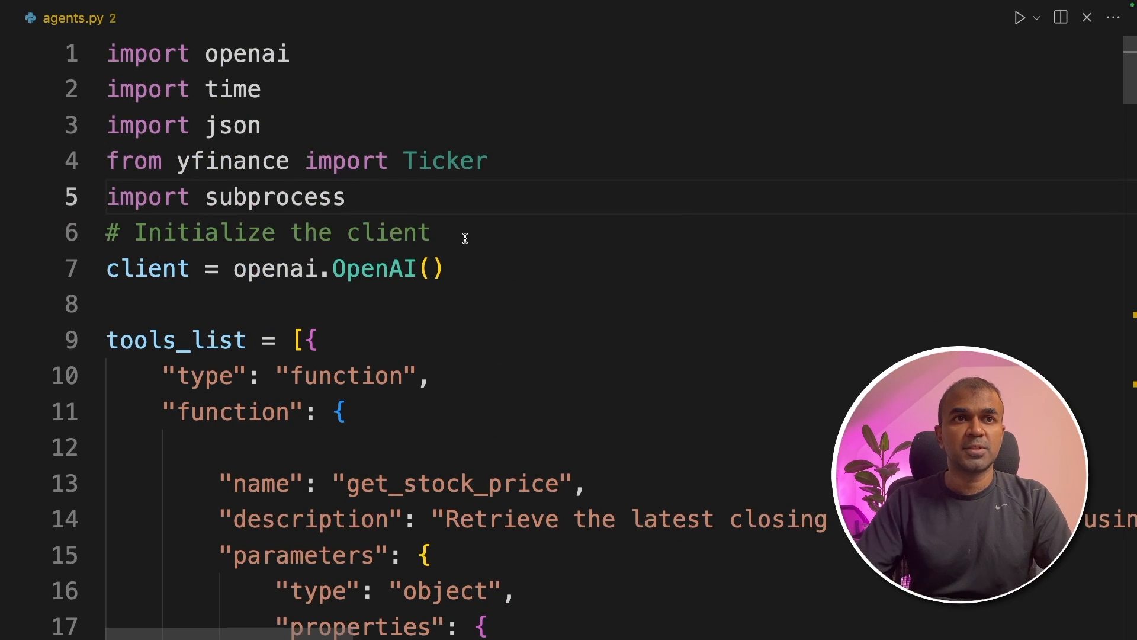
Step: Review the new run_file function and its file_name parameter
{"action": "scroll", "scroll_direction": "down", "scroll_amount": 3}
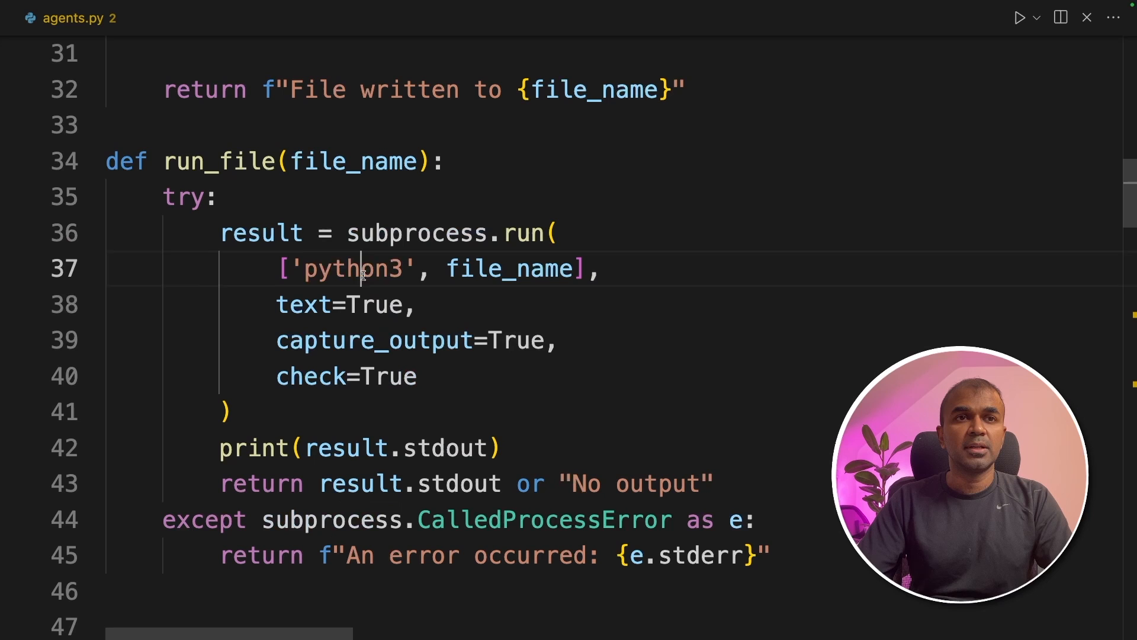
{"action": "double_click", "coordinate": [352, 268]}
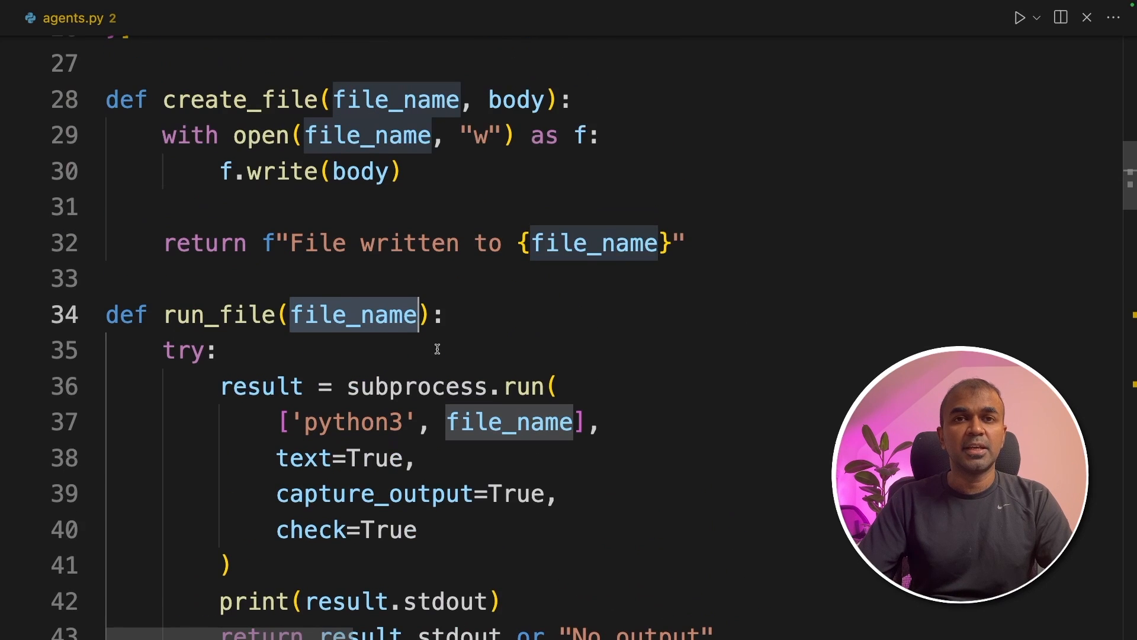
{"action": "scroll", "scroll_direction": "up", "scroll_amount": 3}
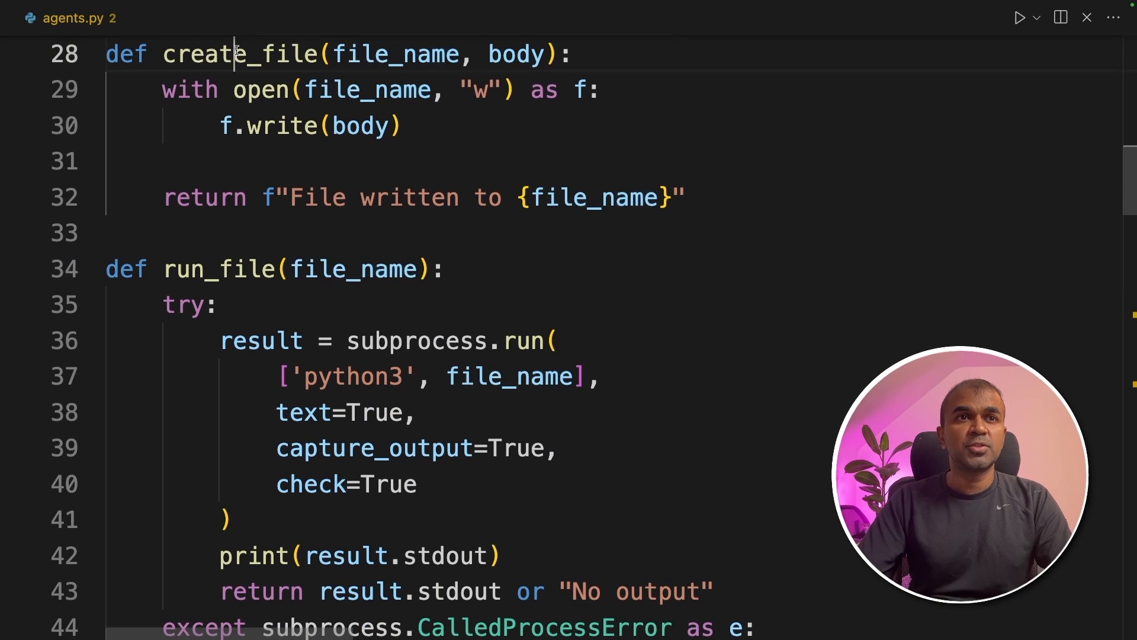
{"action": "double_click", "coordinate": [217, 269]}
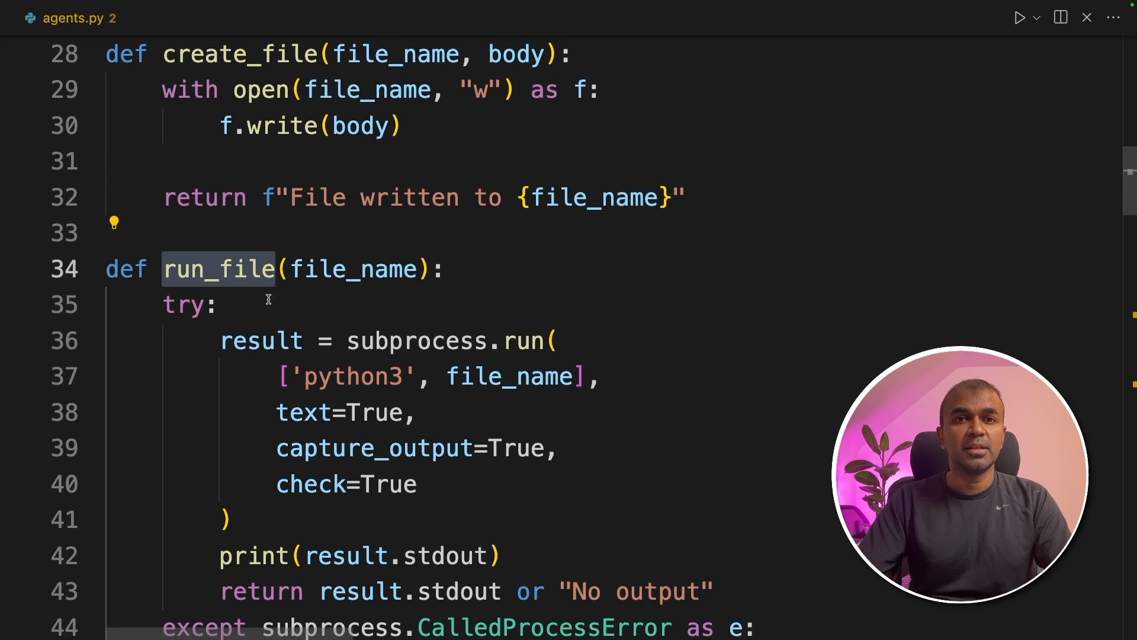
{"action": "scroll", "scroll_direction": "up", "scroll_amount": 3}
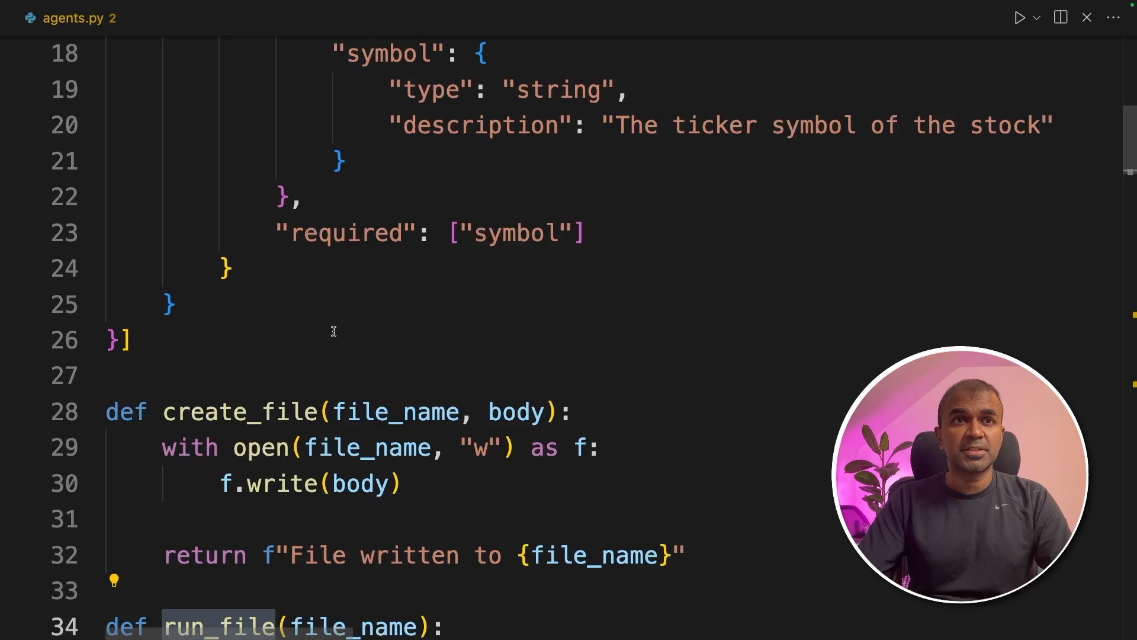
{"action": "scroll", "scroll_direction": "up", "scroll_amount": 3}
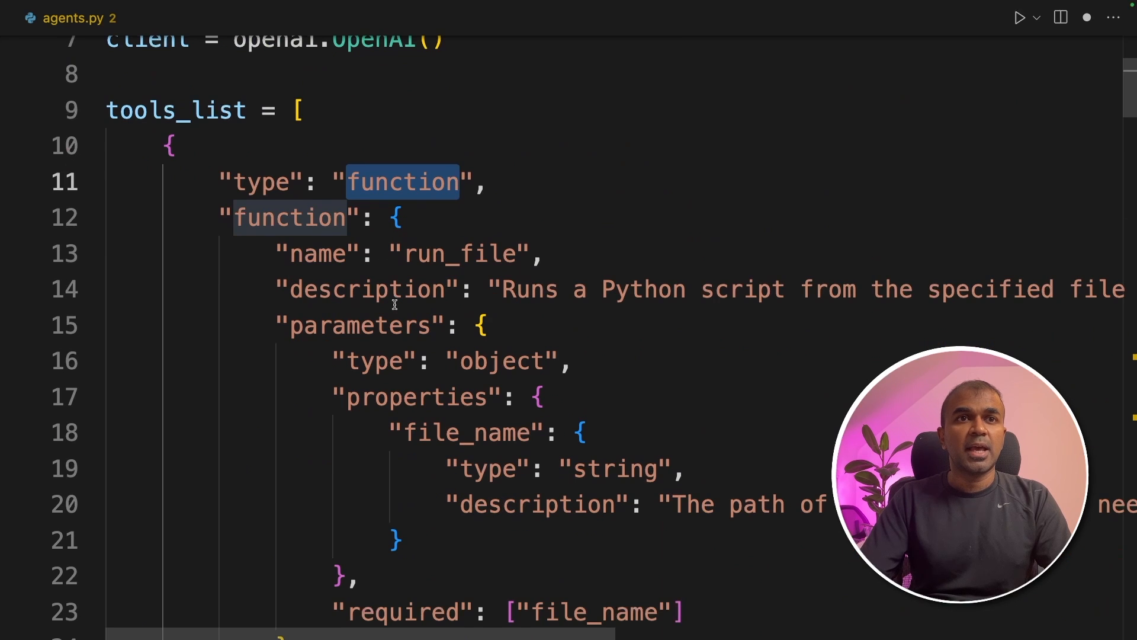
Step: Review the run_file and create_file tool schemas, with body as a required parameter
{"action": "double_click", "coordinate": [460, 254]}
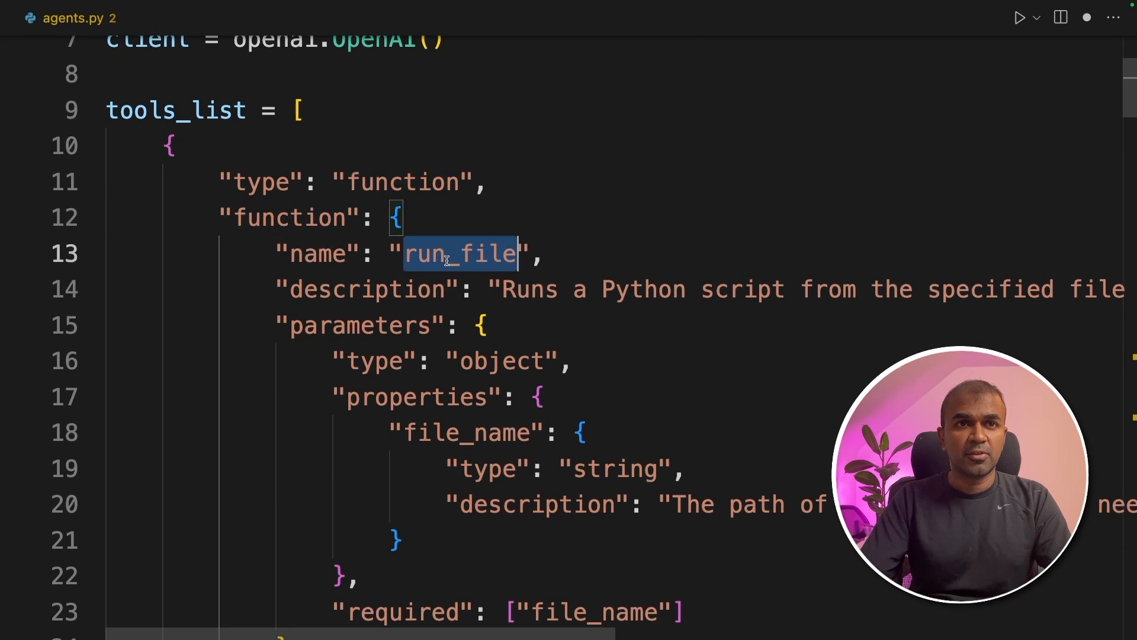
{"action": "scroll", "scroll_direction": "down", "scroll_amount": 3}
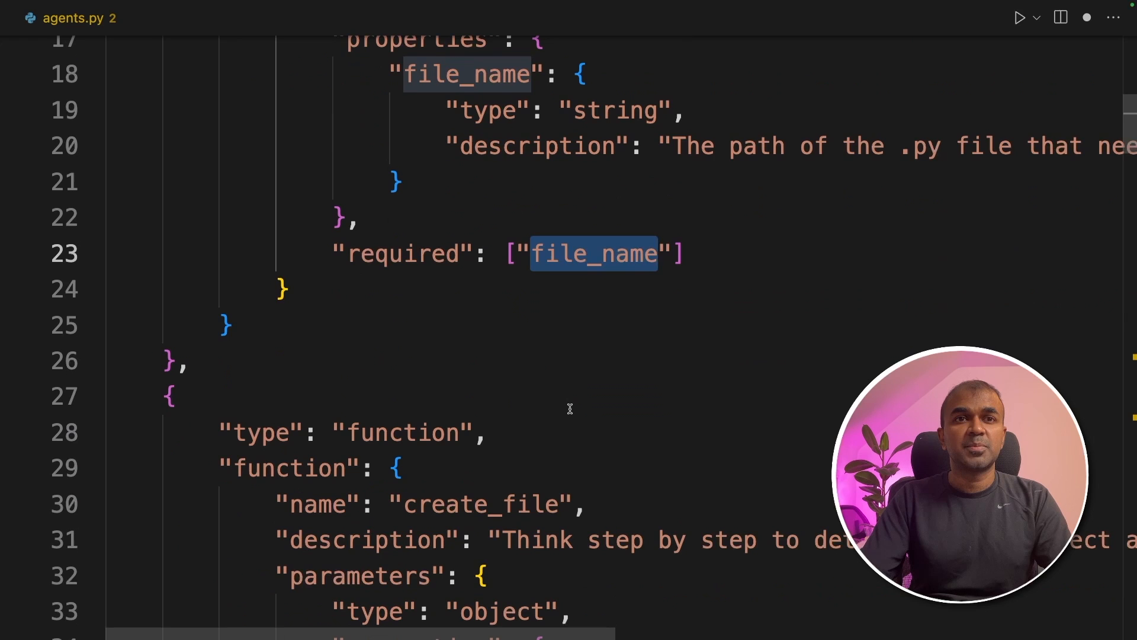
{"action": "scroll", "scroll_direction": "down", "scroll_amount": 3}
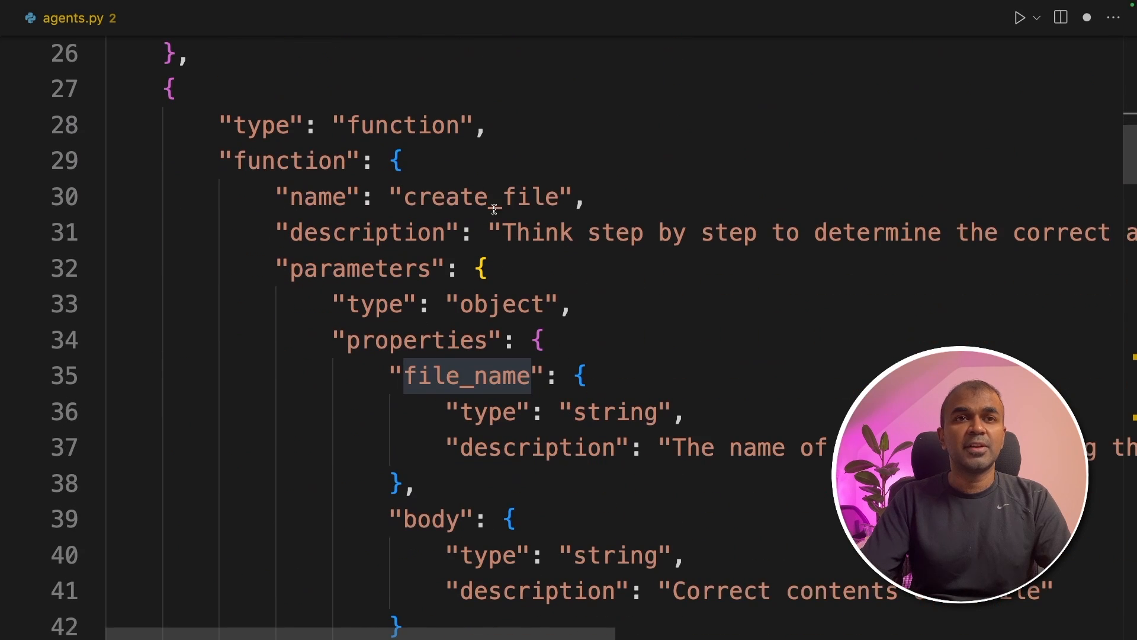
{"action": "scroll", "scroll_direction": "down", "scroll_amount": 3}
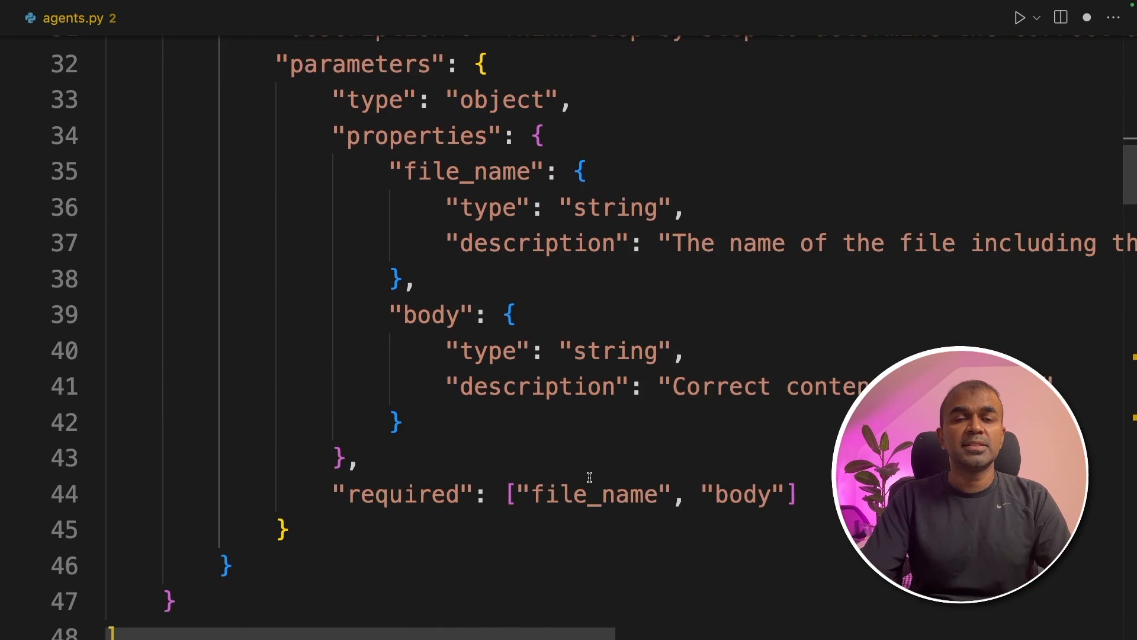
{"action": "double_click", "coordinate": [741, 494]}
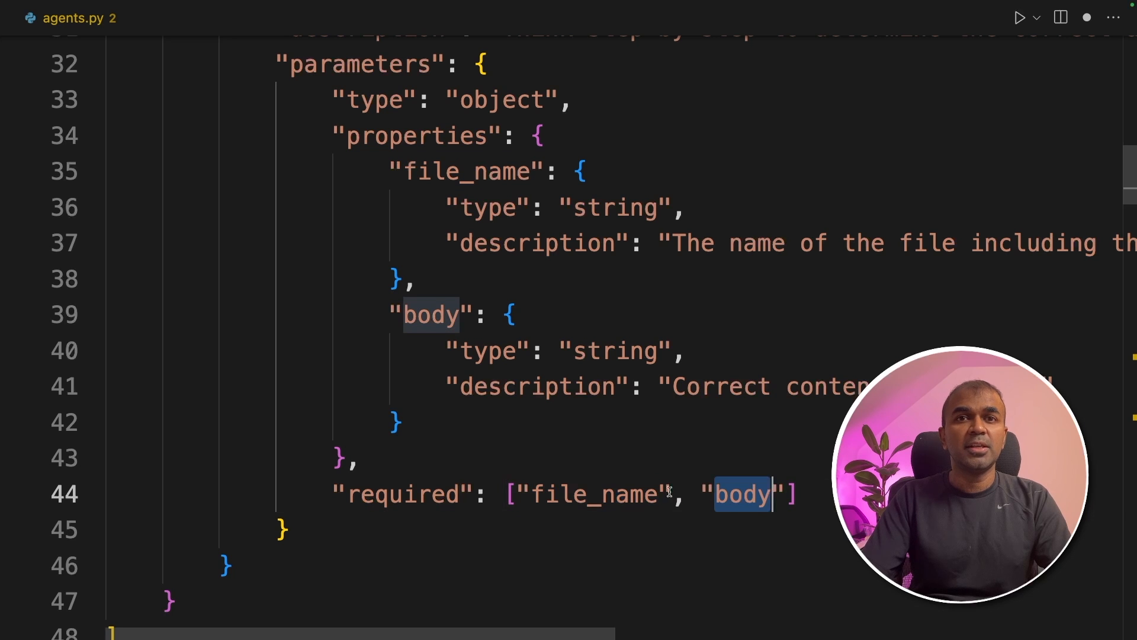
{"action": "scroll", "scroll_direction": "up", "scroll_amount": 3}
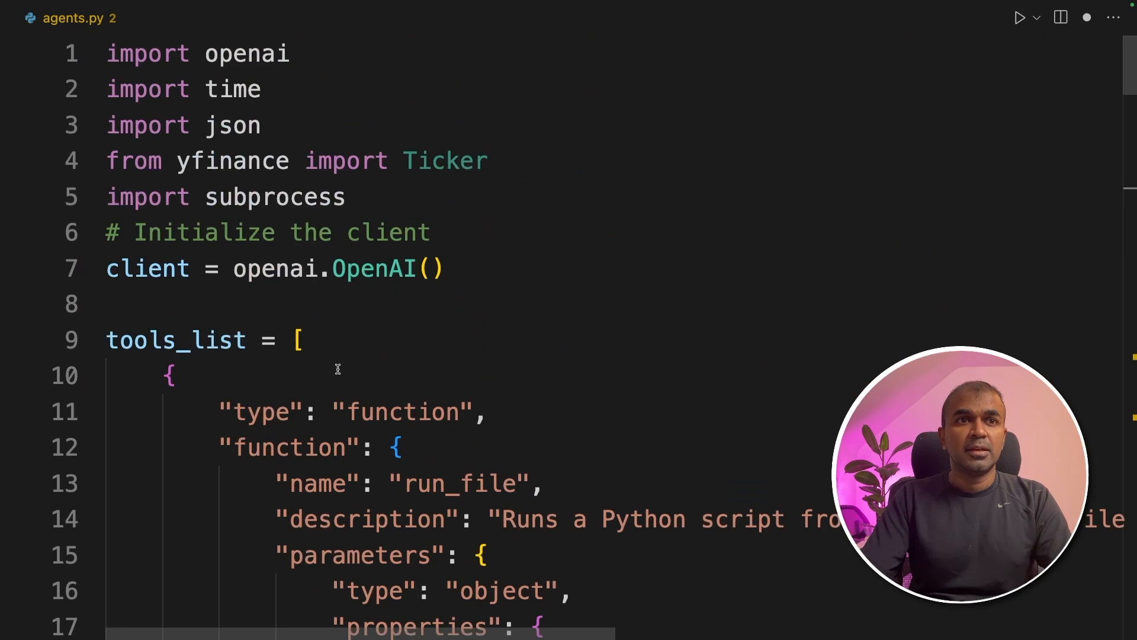
{"action": "scroll", "scroll_direction": "down", "scroll_amount": 3}
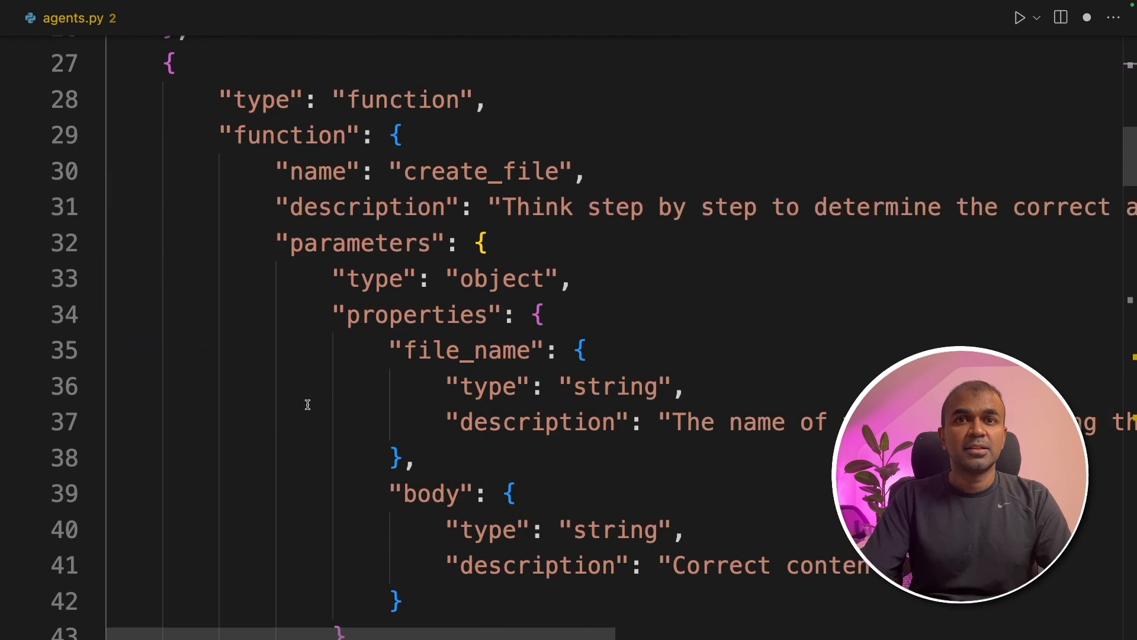
{"action": "scroll", "scroll_direction": "down", "scroll_amount": 3}
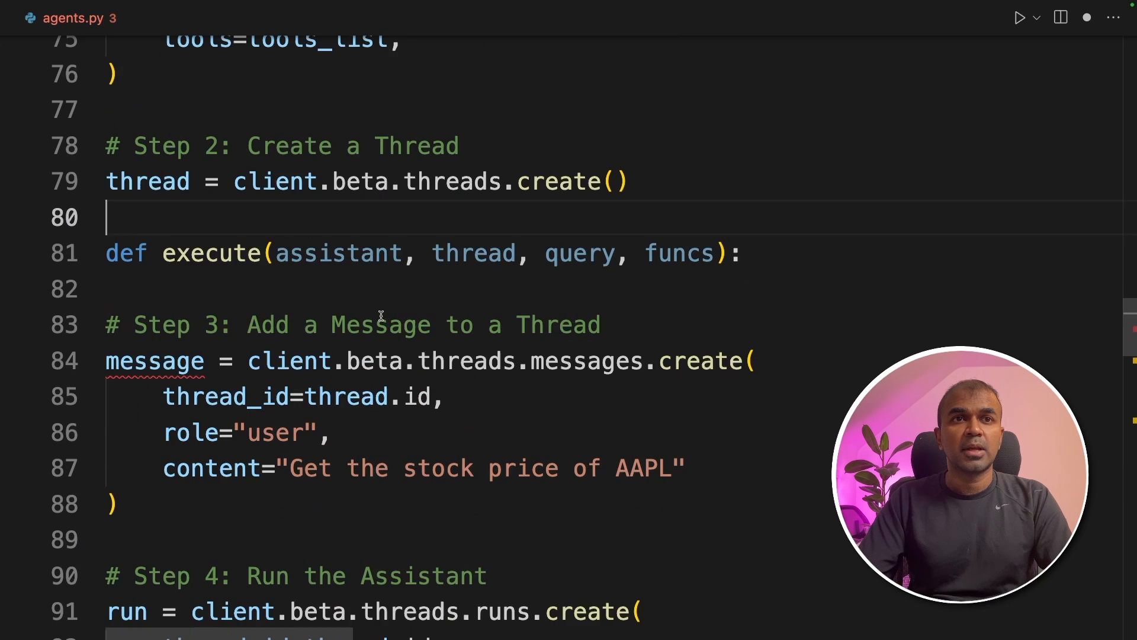
Step: Indent the message and run code under execute(assistant, thread, query, funcs)
{"action": "scroll", "scroll_direction": "down", "scroll_amount": 3}
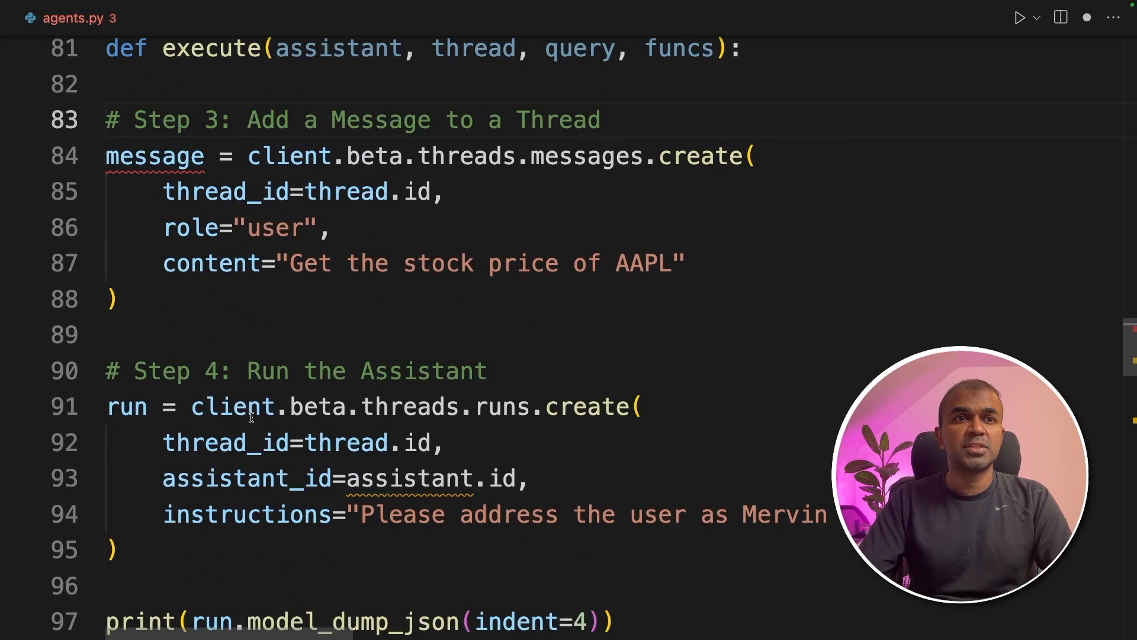
{"action": "scroll", "scroll_direction": "down", "scroll_amount": 3}
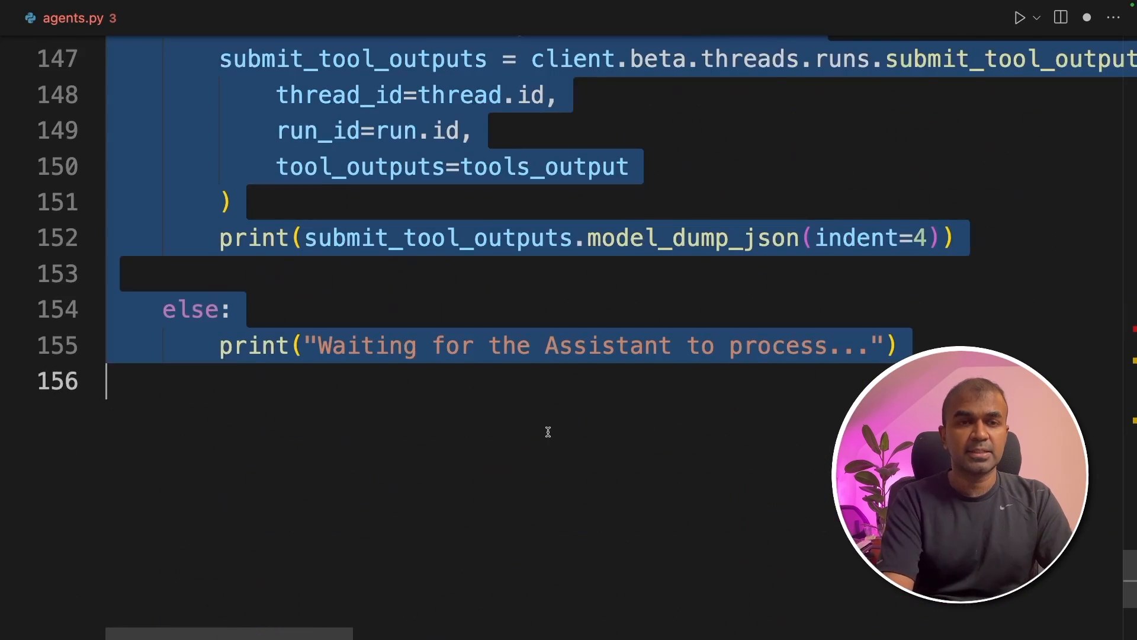
{"action": "scroll", "scroll_direction": "up", "scroll_amount": 3}
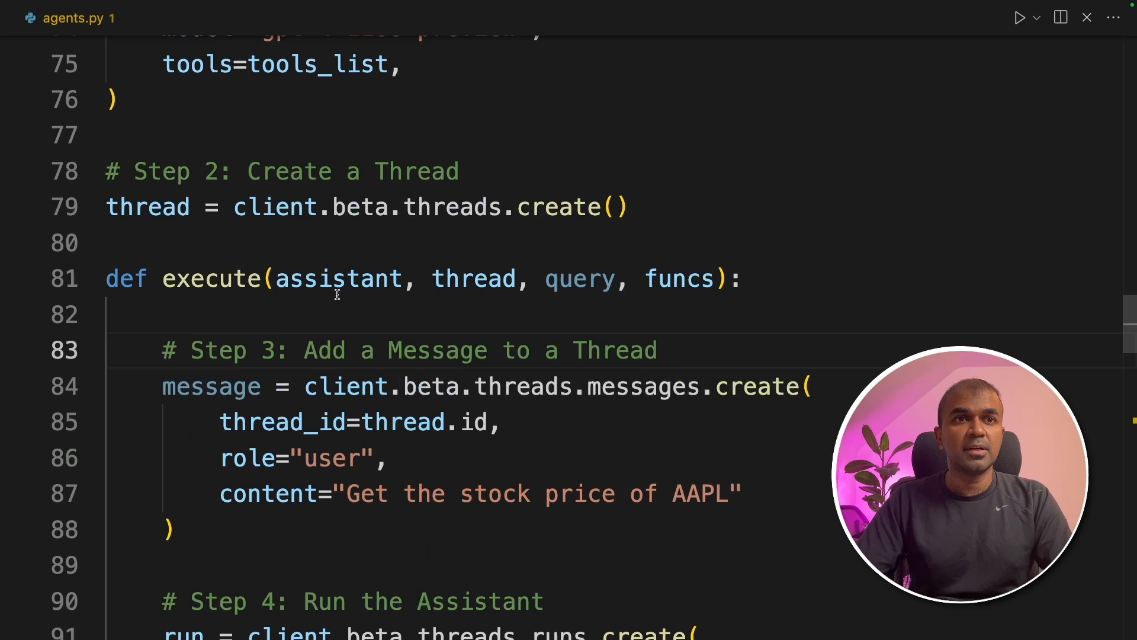
{"action": "double_click", "coordinate": [579, 278]}
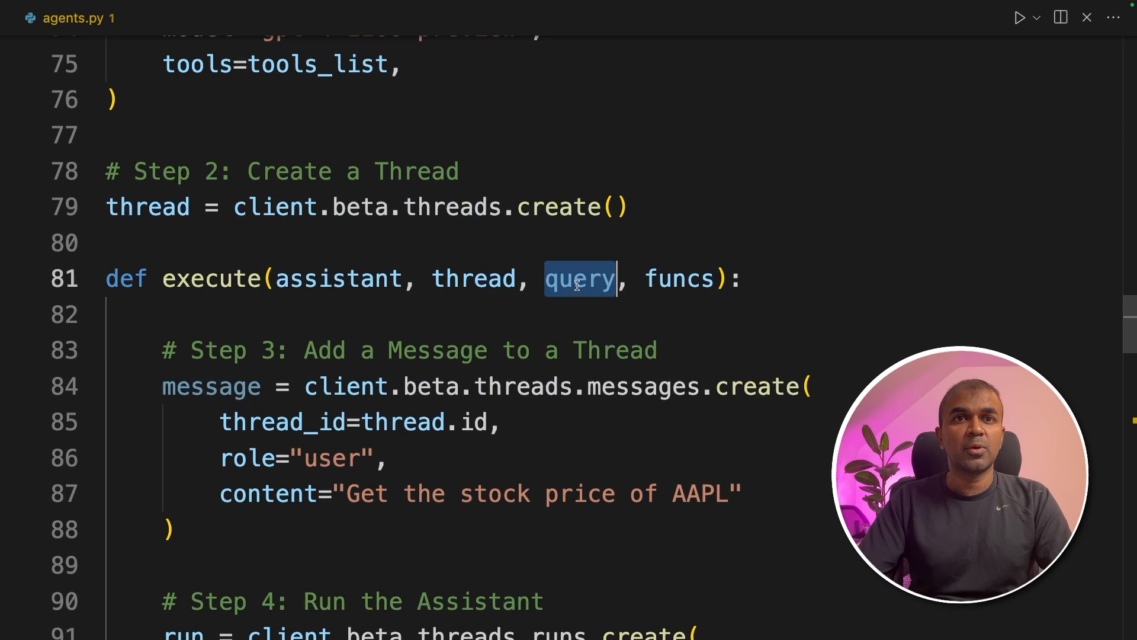
{"action": "double_click", "coordinate": [678, 279]}
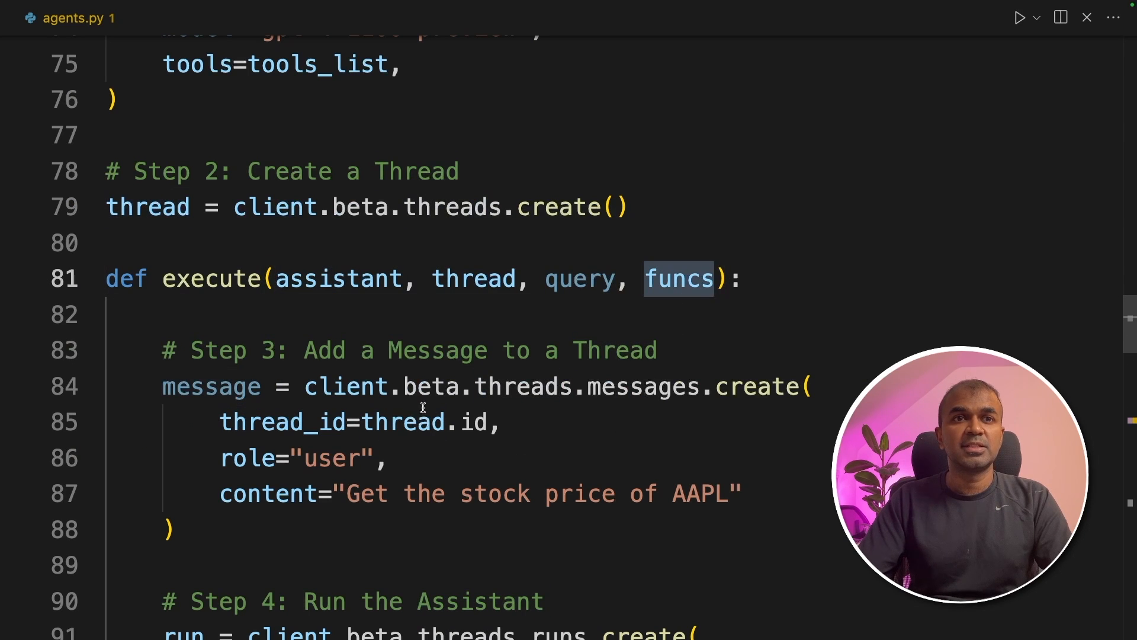
Step: Replace the hardcoded AAPL message content and return the user message text
{"action": "scroll", "scroll_direction": "down", "scroll_amount": 3}
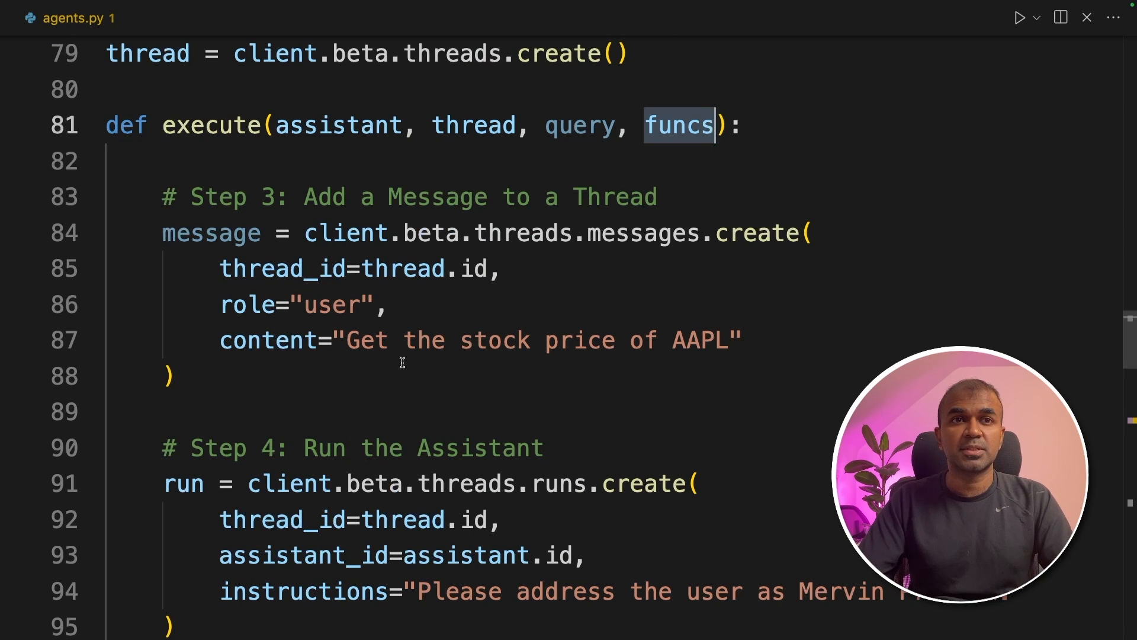
{"action": "double_click", "coordinate": [536, 340]}
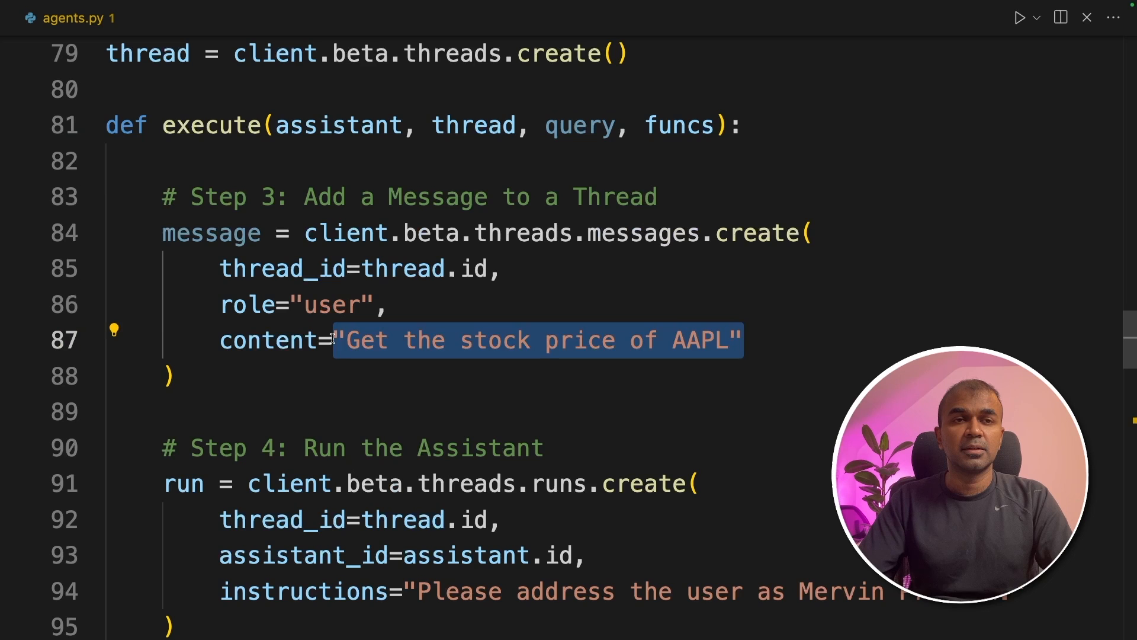
{"action": "scroll", "scroll_direction": "down", "scroll_amount": 3}
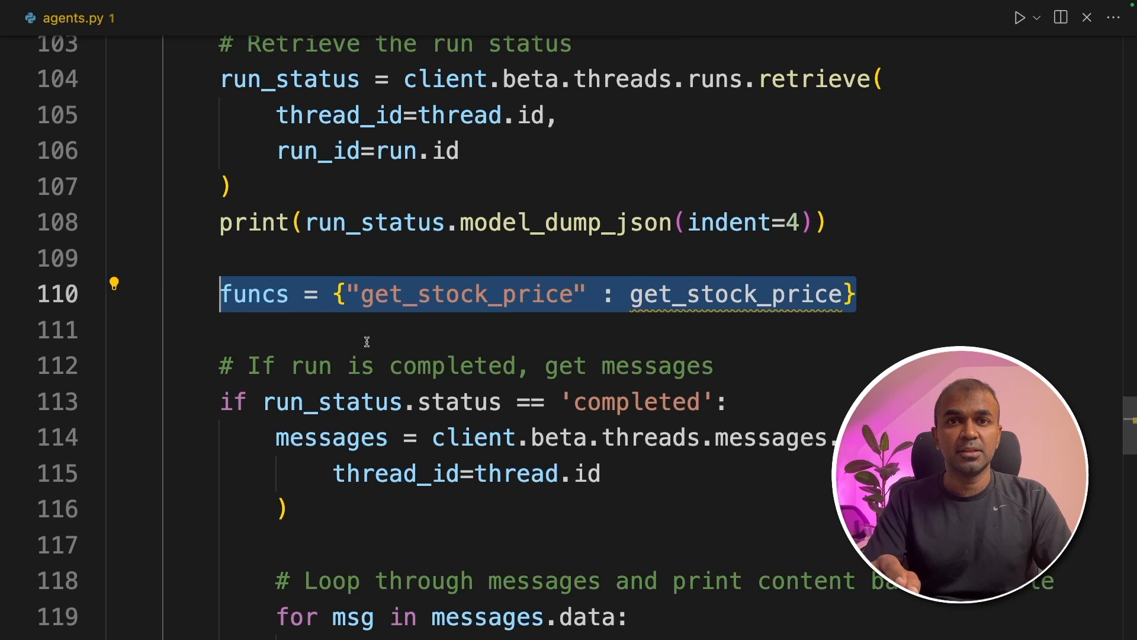
{"action": "scroll", "scroll_direction": "down", "scroll_amount": 3}
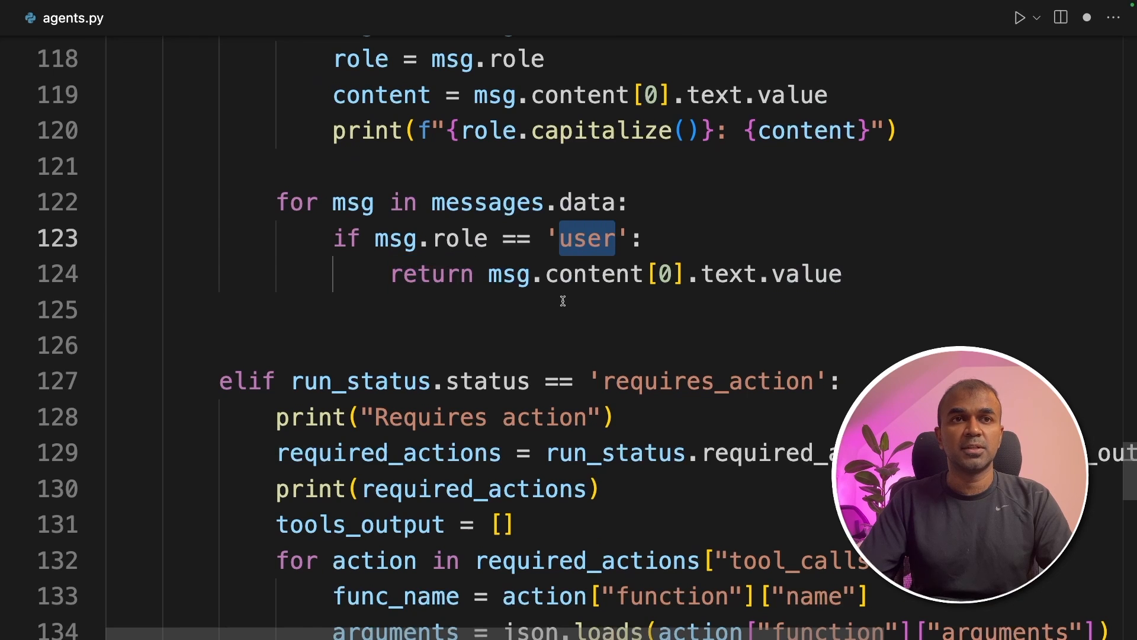
{"action": "scroll", "scroll_direction": "up", "scroll_amount": 3}
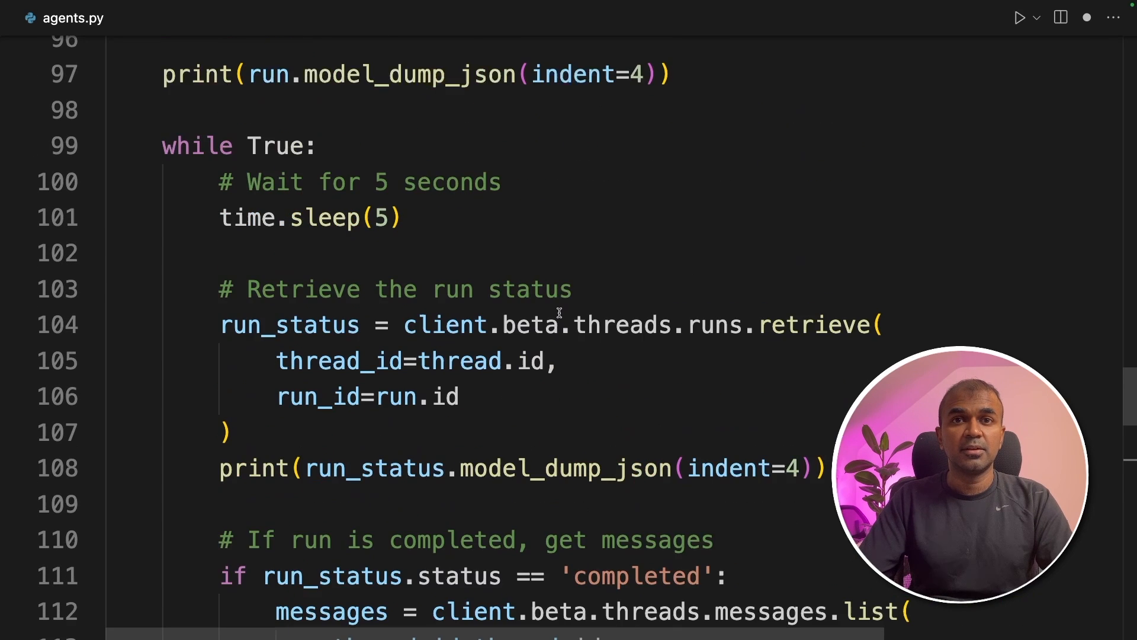
{"action": "scroll", "scroll_direction": "up", "scroll_amount": 3}
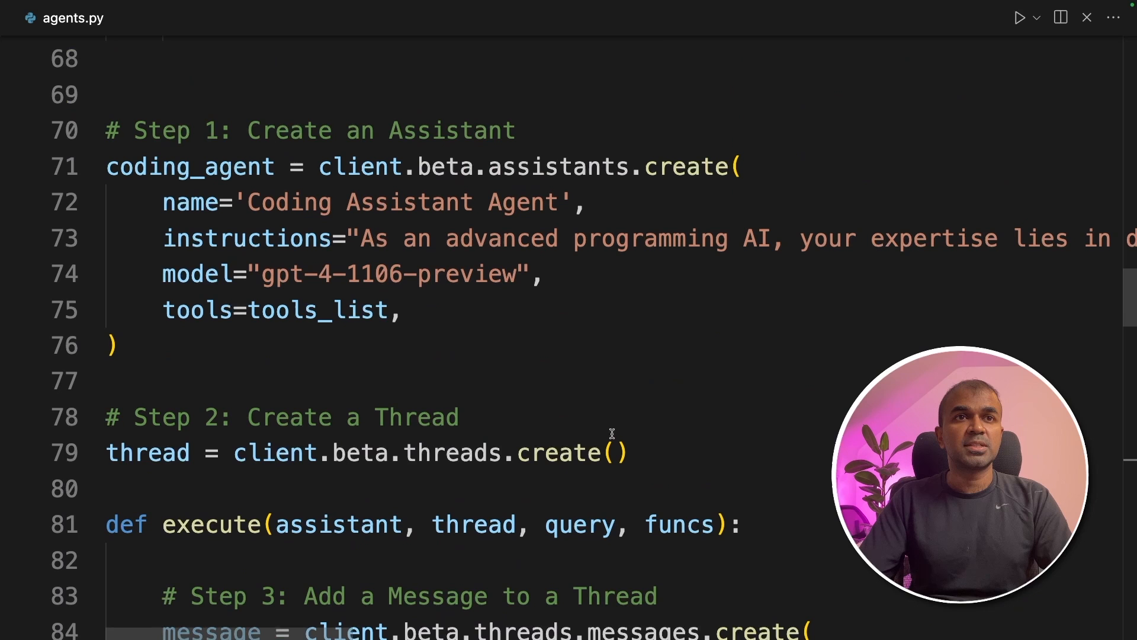
{"action": "mouse_move", "coordinate": [618, 439]}
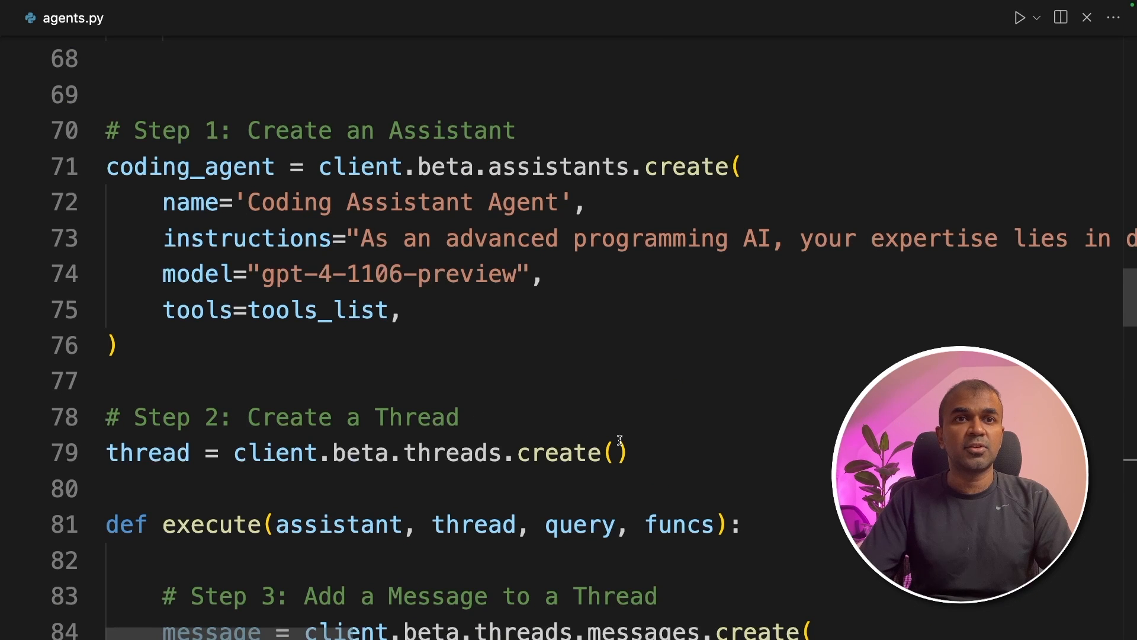
{"action": "scroll", "scroll_direction": "down", "scroll_amount": 3}
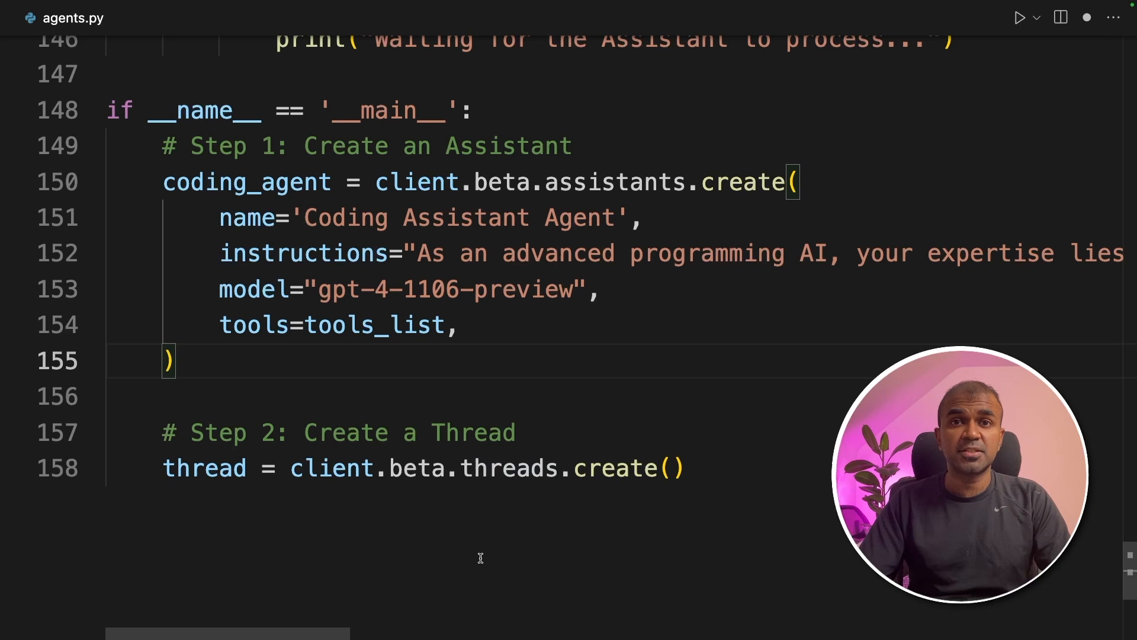
Step: Highlight the coding_agent and thread variables inside the __main__ block
{"action": "double_click", "coordinate": [245, 182]}
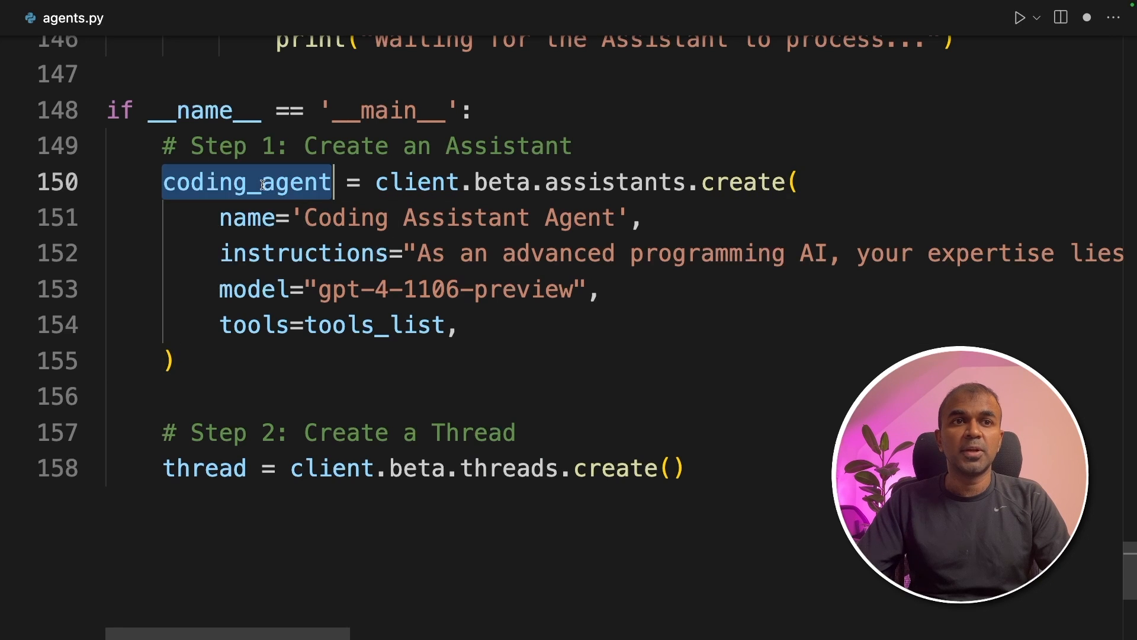
{"action": "double_click", "coordinate": [204, 468]}
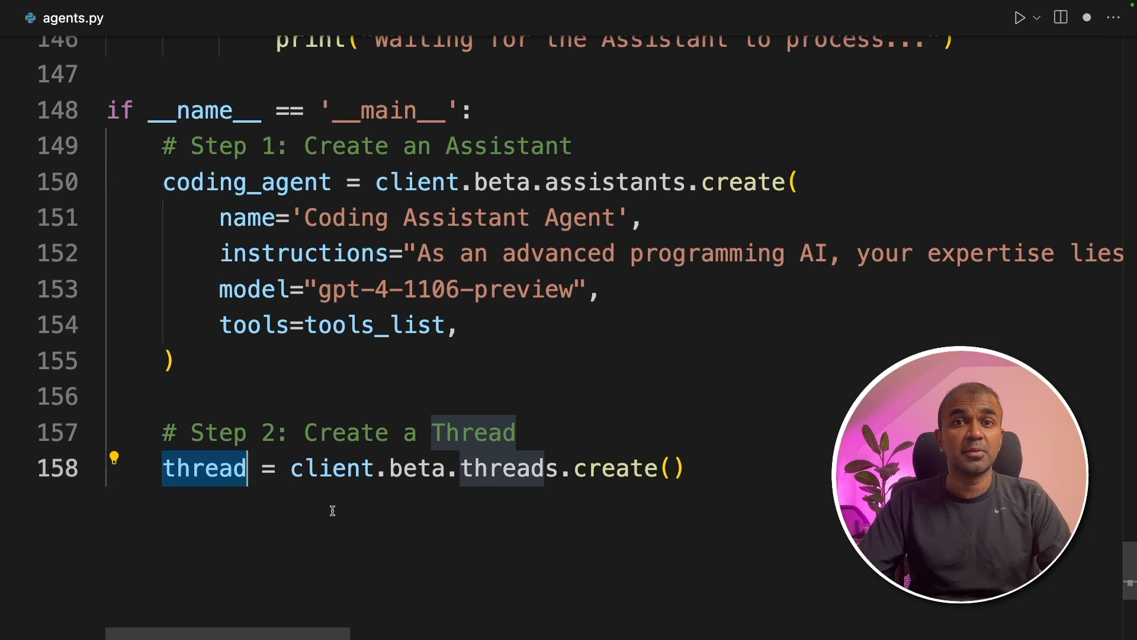
{"action": "mouse_move", "coordinate": [285, 444]}
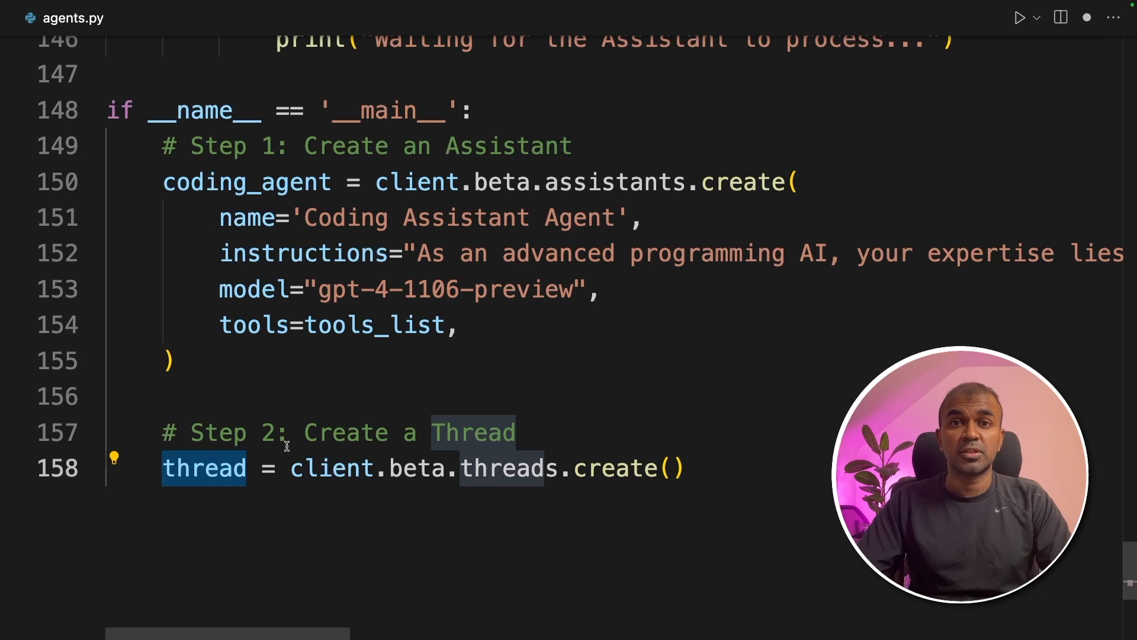
Step: Begin a new def above execute, typing 'user_' as the function name
{"action": "type", "text": "user_"}
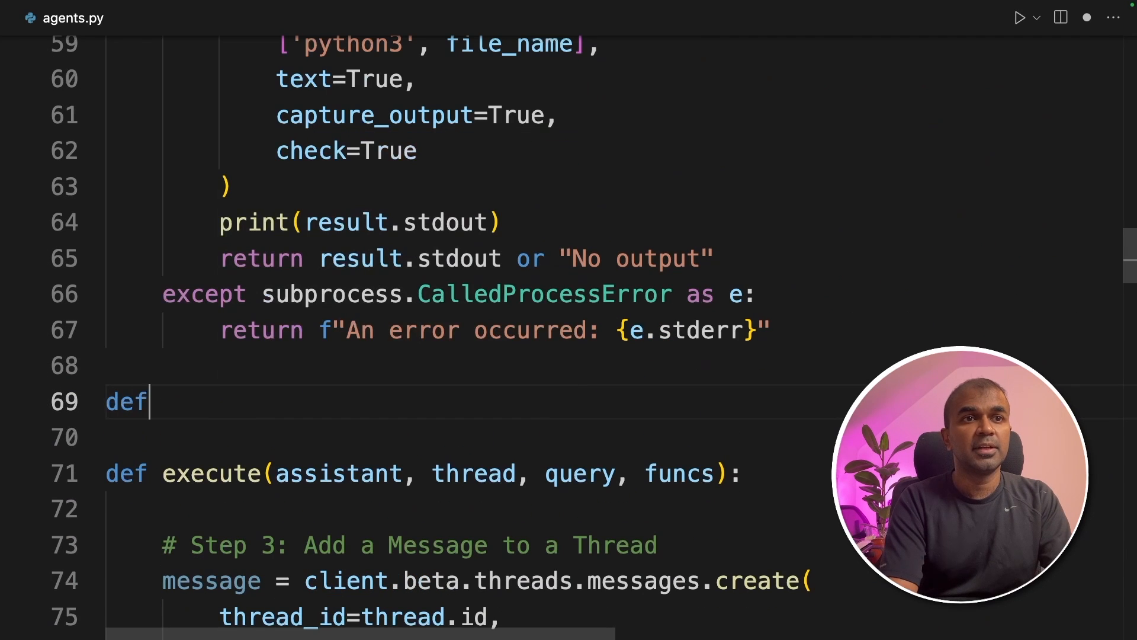
Step: Write provide_instruction(query) using the coding_assistant agents entry, thread creation and execute
{"action": "type", "text": "provide_instruction(query):"}
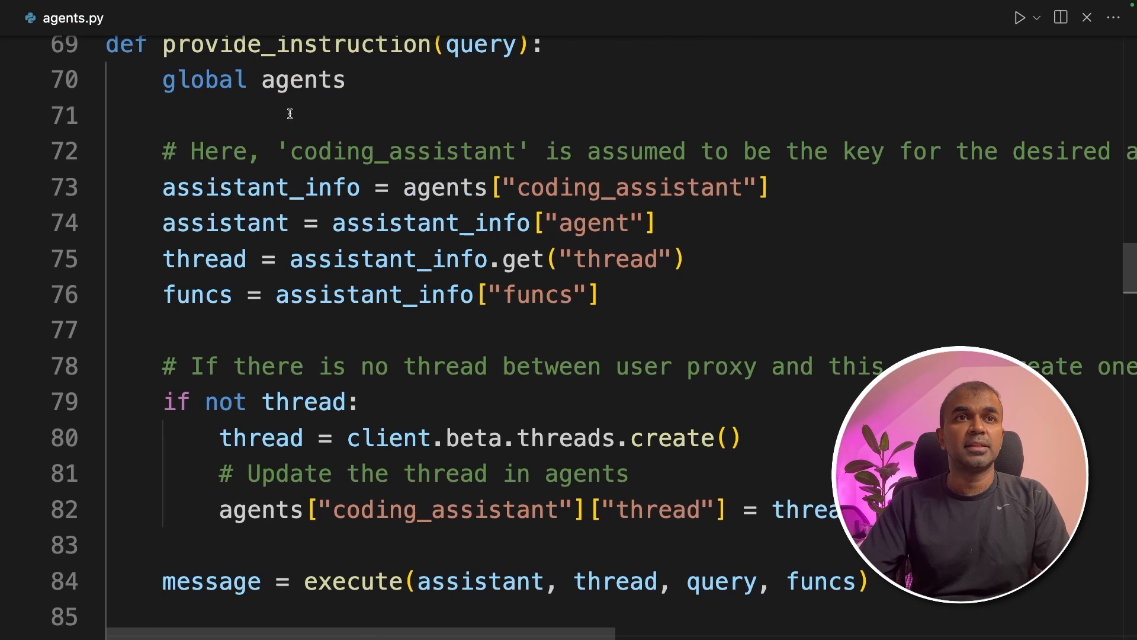
{"action": "double_click", "coordinate": [629, 238]}
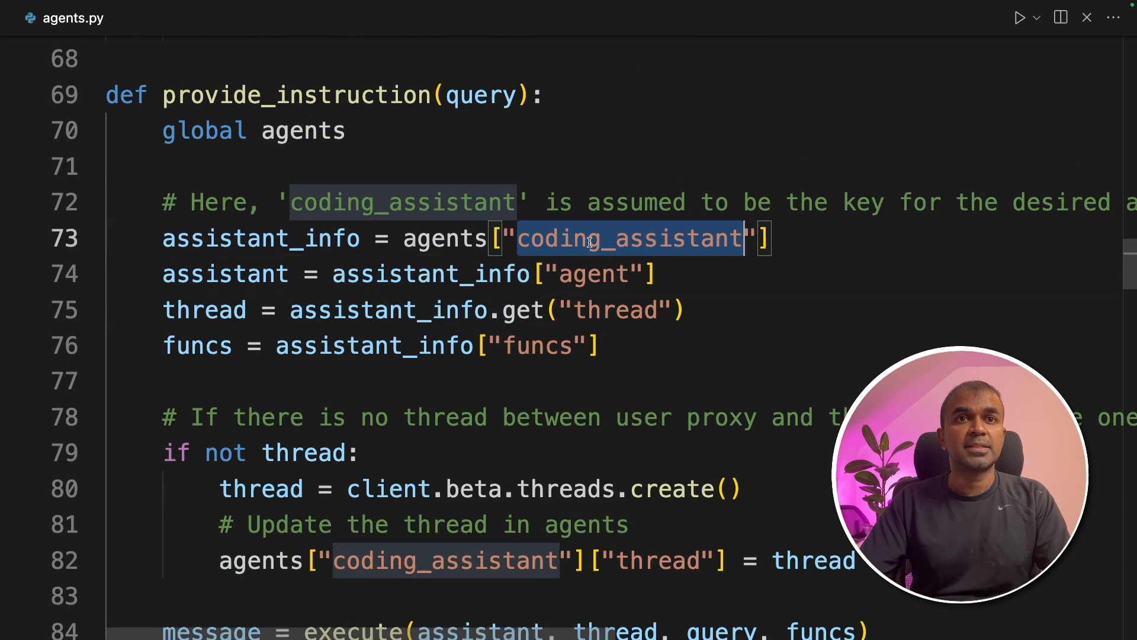
{"action": "scroll", "scroll_direction": "down", "scroll_amount": 3}
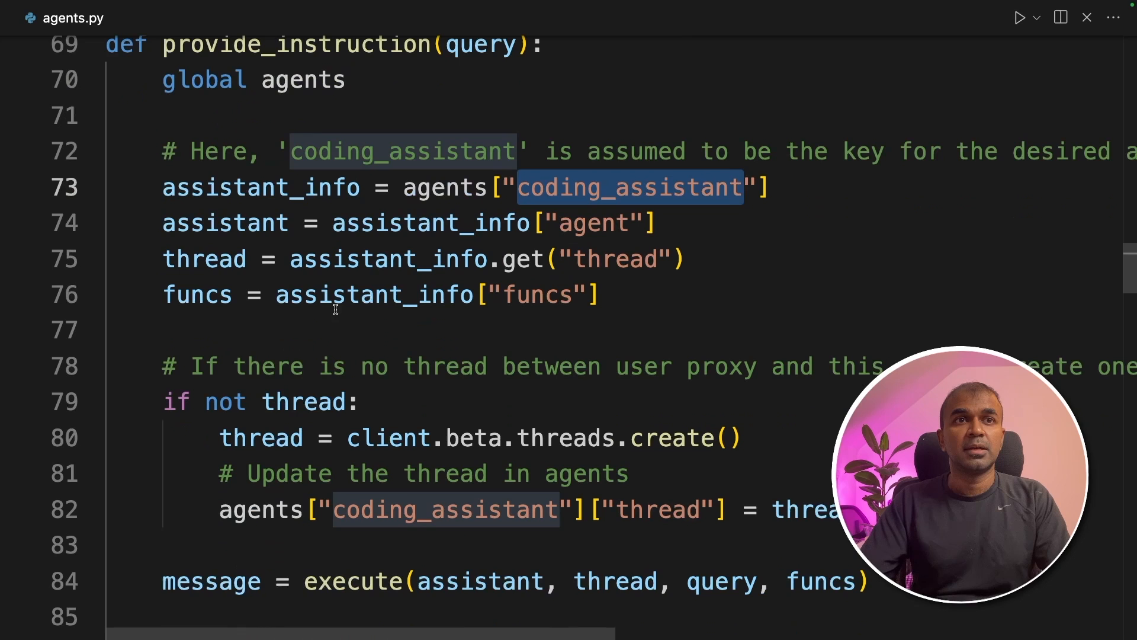
{"action": "left_click", "coordinate": [206, 294]}
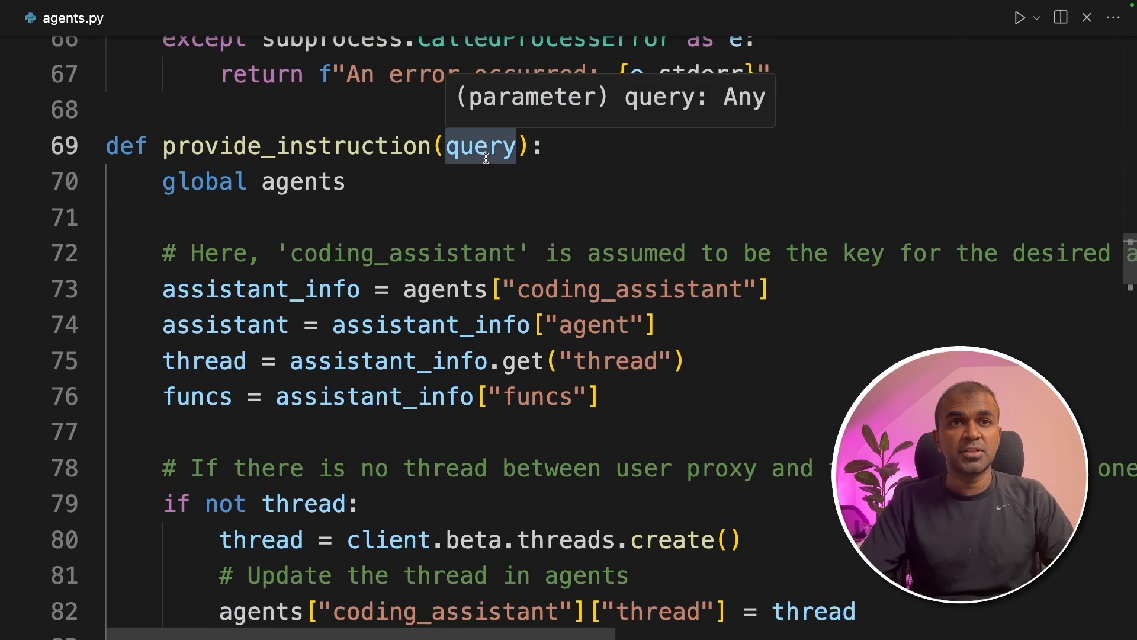
{"action": "scroll", "scroll_direction": "down", "scroll_amount": 3}
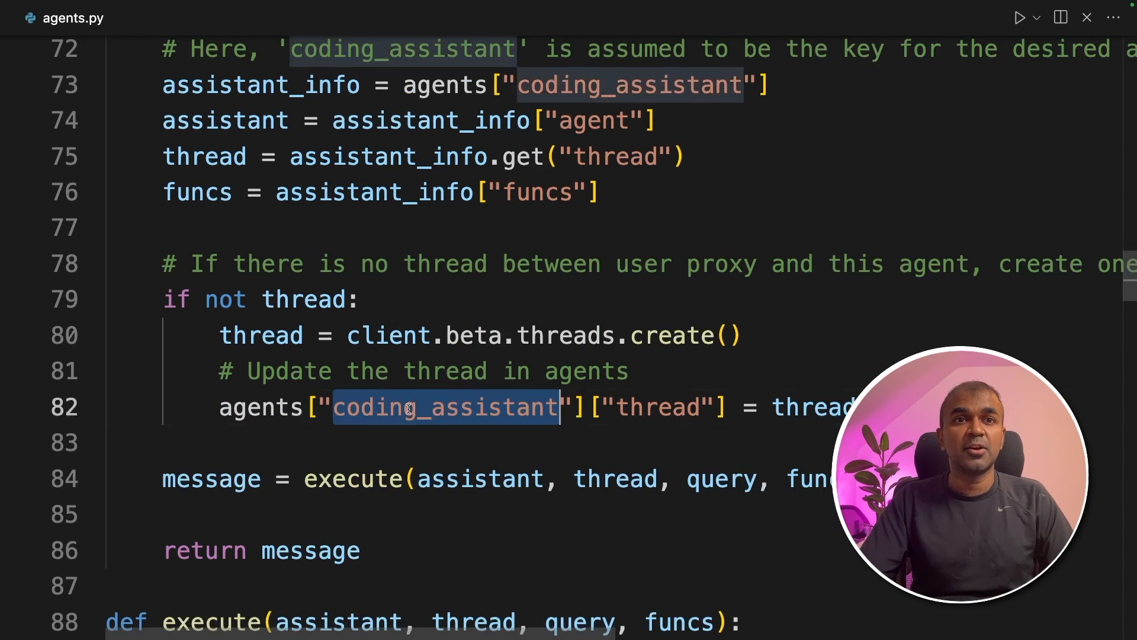
{"action": "scroll", "scroll_direction": "down", "scroll_amount": 3}
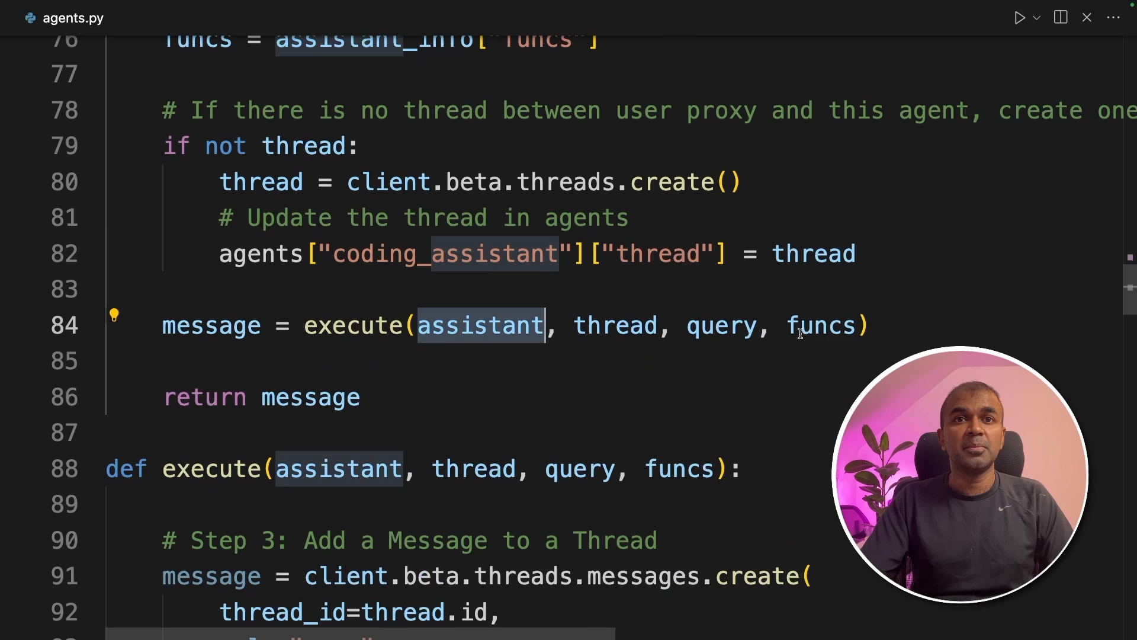
{"action": "mouse_move", "coordinate": [720, 326]}
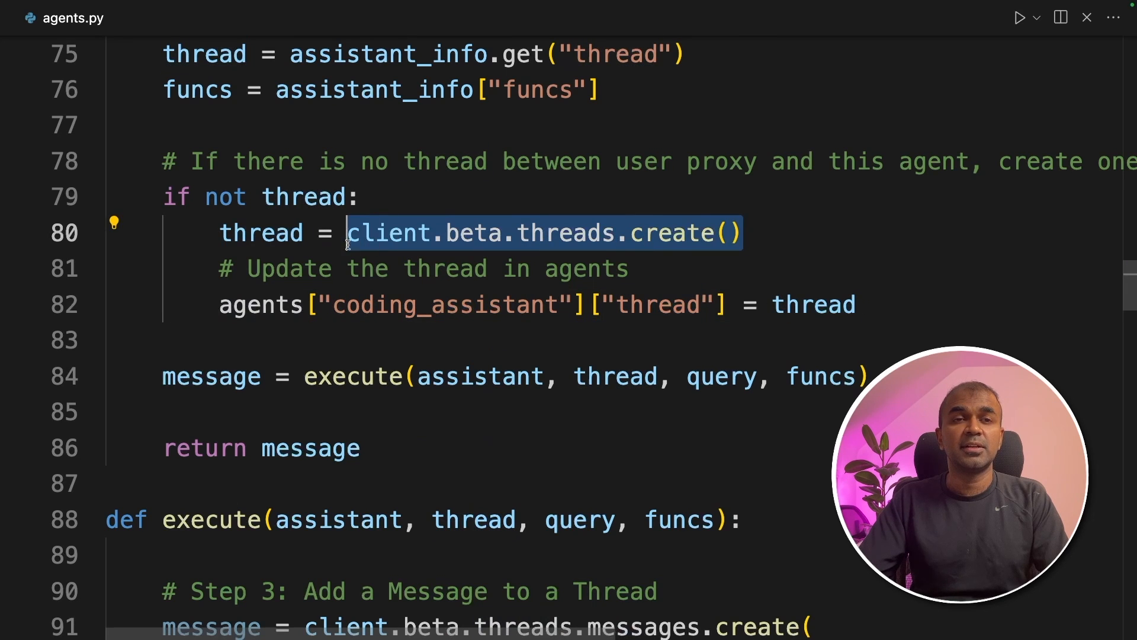
{"action": "scroll", "scroll_direction": "up", "scroll_amount": 3}
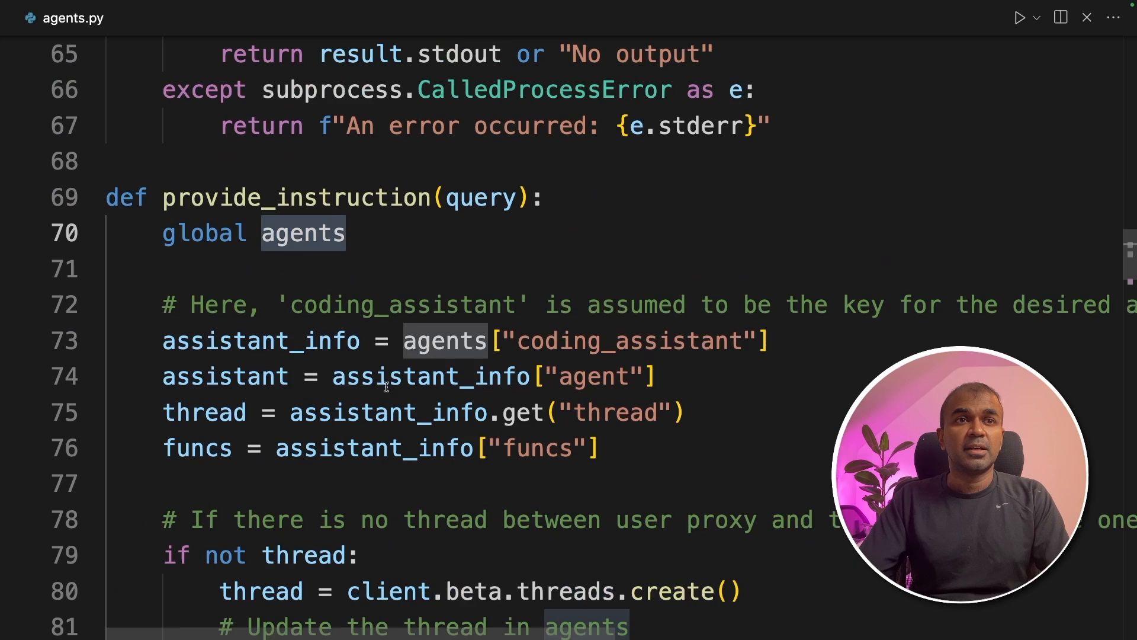
{"action": "scroll", "scroll_direction": "up", "scroll_amount": 3}
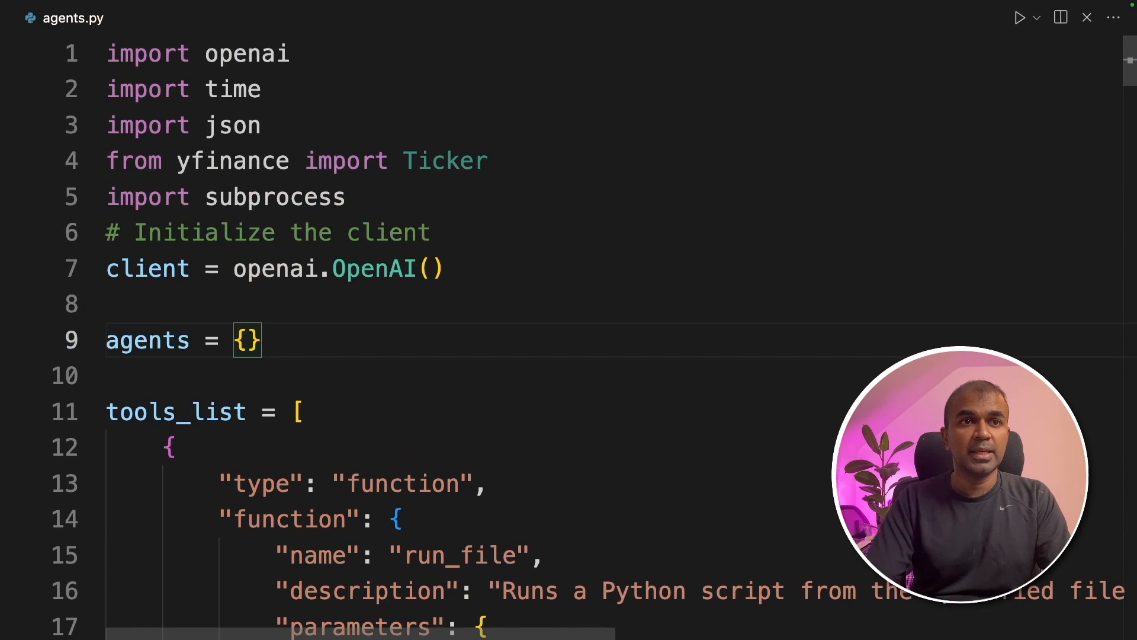
{"action": "scroll", "scroll_direction": "down", "scroll_amount": 3}
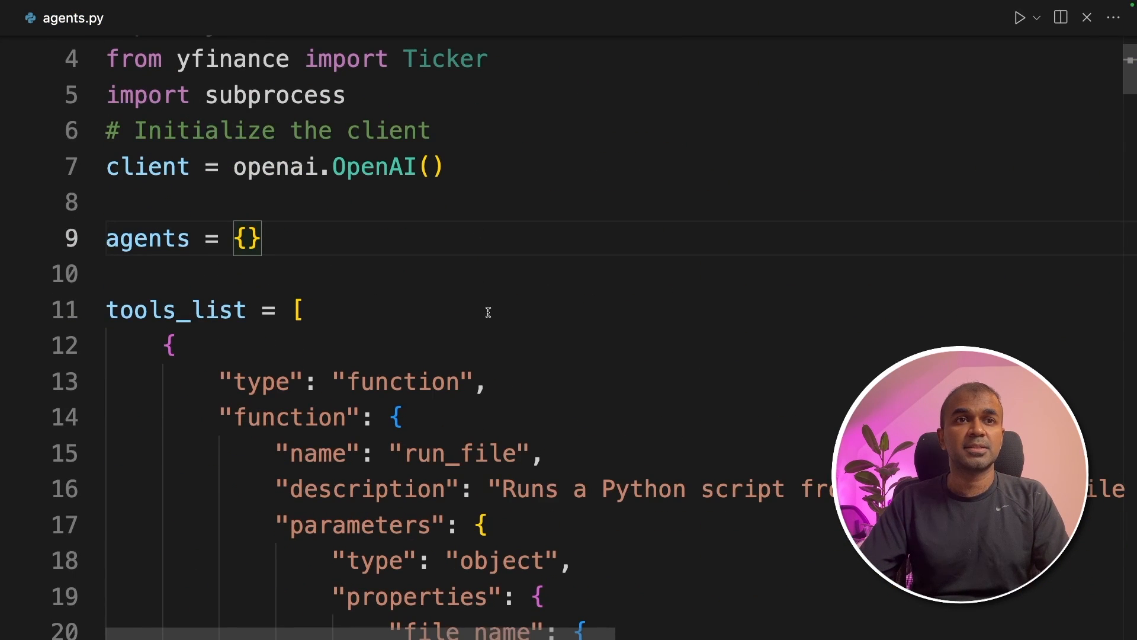
Step: Give user_proxy tools=user_proxy_tools_list and add the run_file/create_file funcs mapping
{"action": "scroll", "scroll_direction": "down", "scroll_amount": 3}
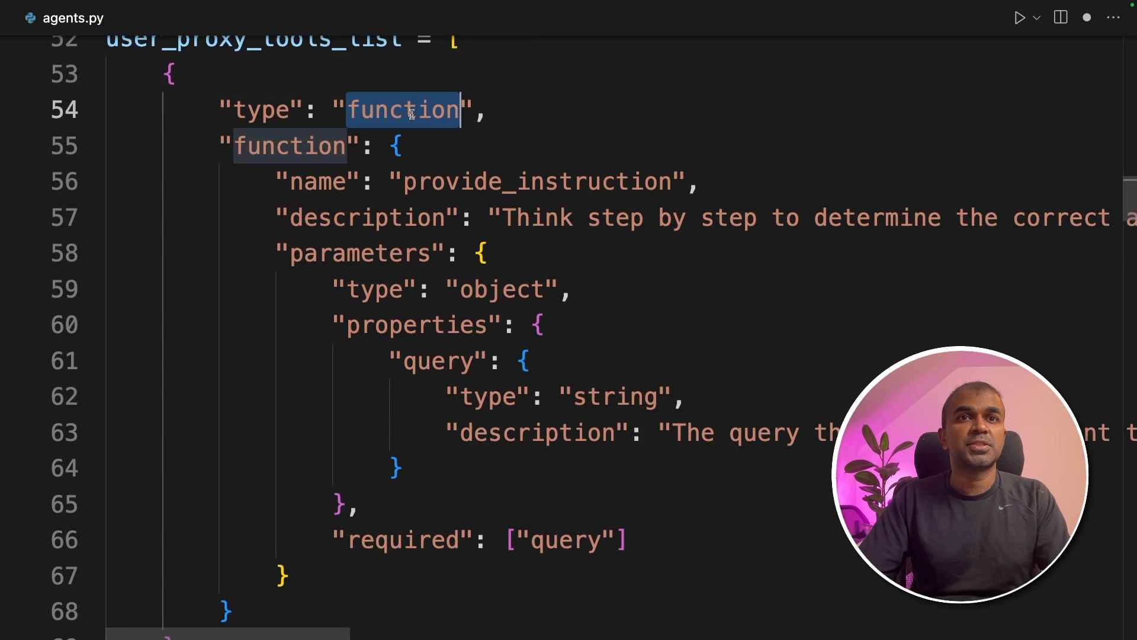
{"action": "scroll", "scroll_direction": "up", "scroll_amount": 3}
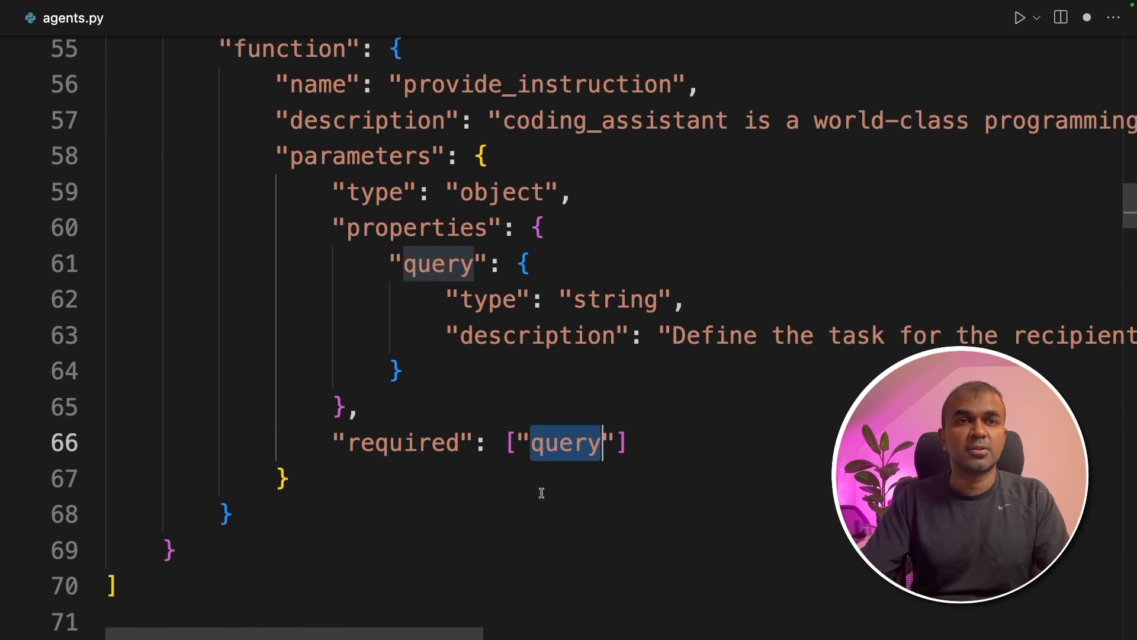
{"action": "scroll", "scroll_direction": "up", "scroll_amount": 3}
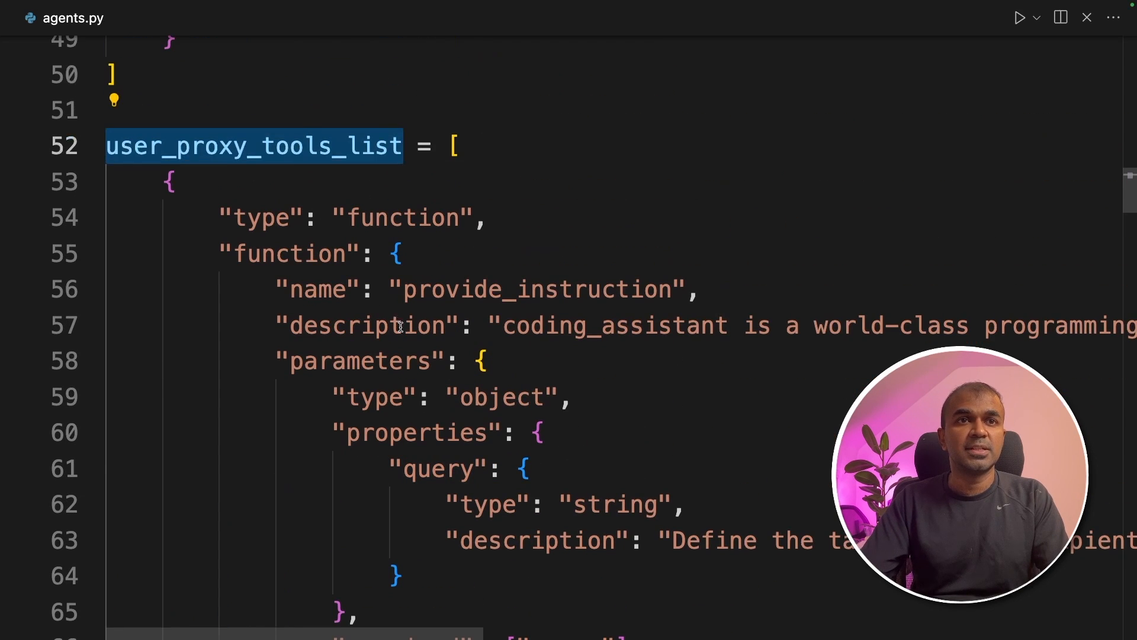
{"action": "scroll", "scroll_direction": "down", "scroll_amount": 3}
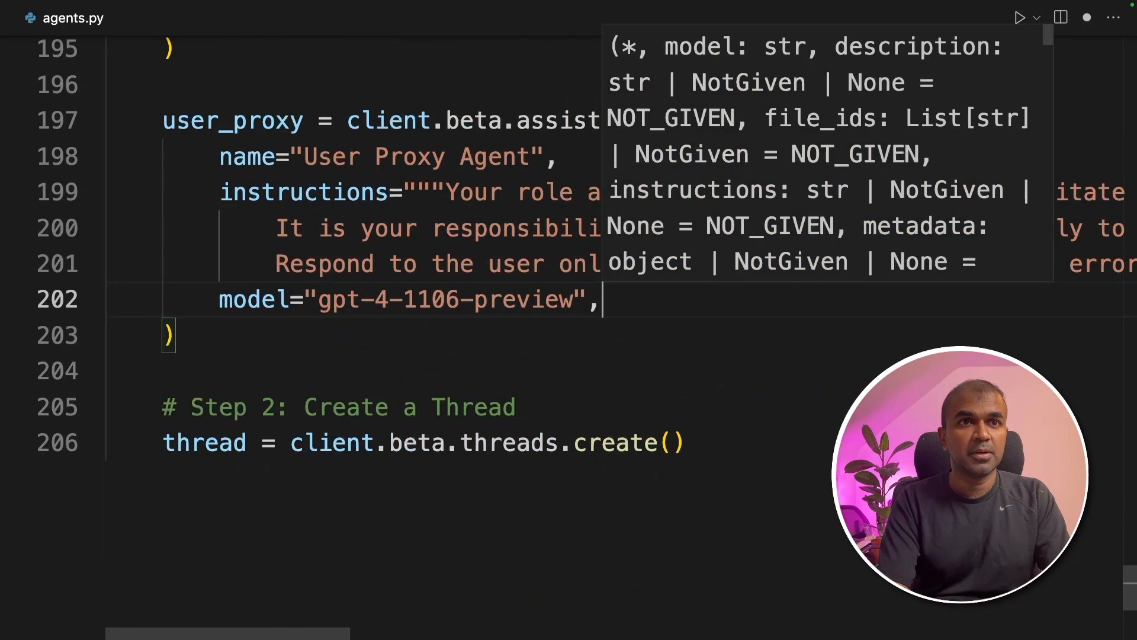
{"action": "type", "text": "tools=user_proxy_tools_list,"}
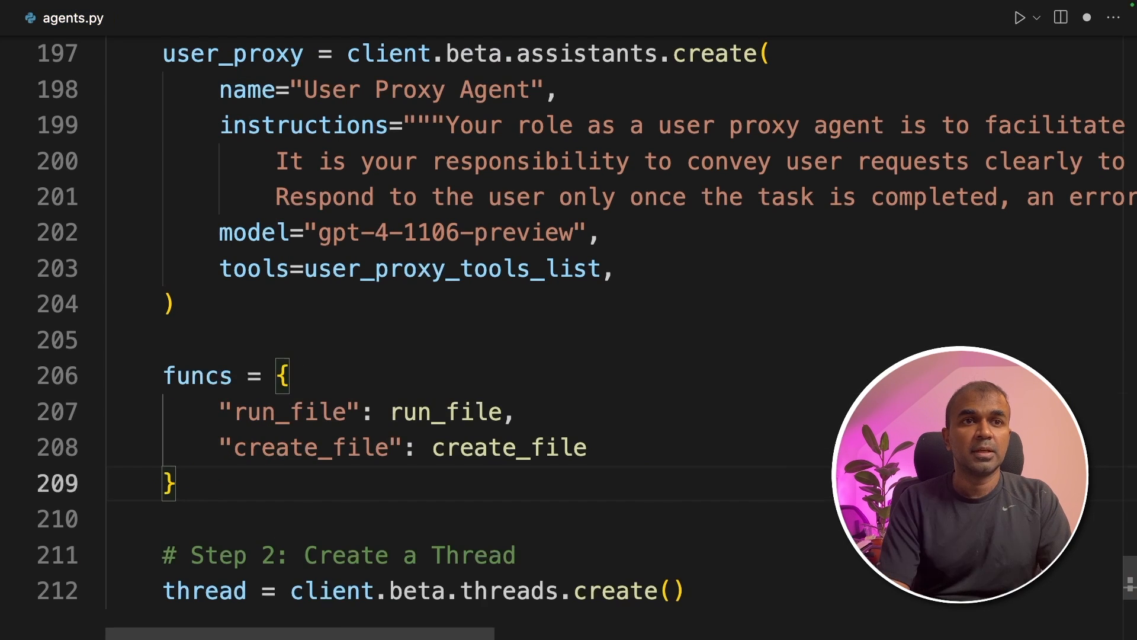
Step: Type agents = { with a coding_assistant entry holding coding_agent, None thread and funcs
{"action": "type", "text": "agents = {"}
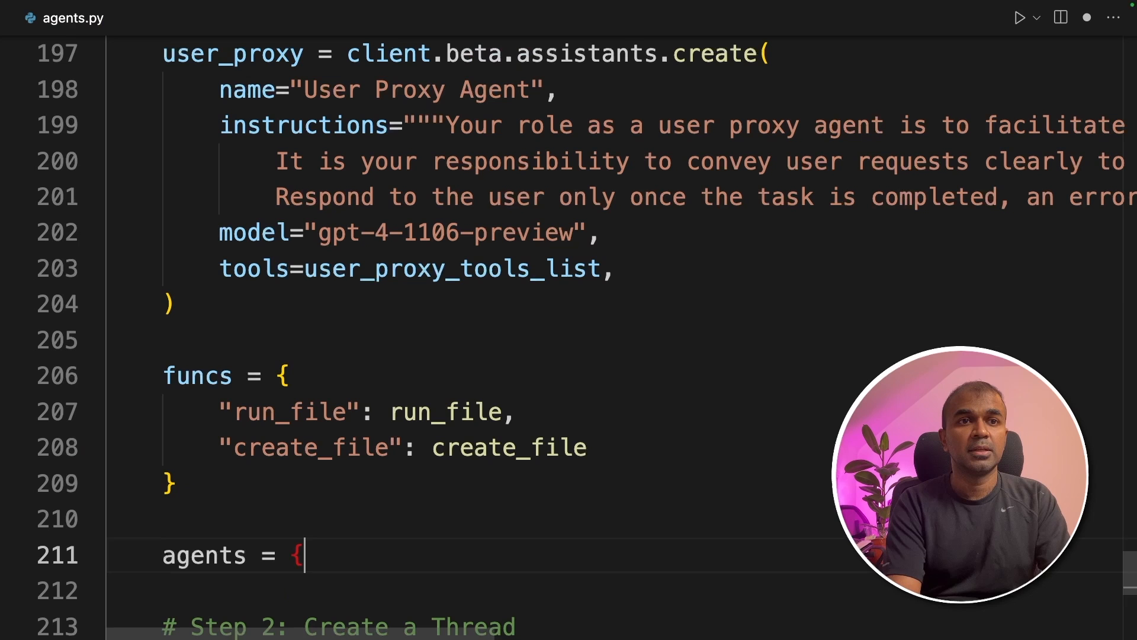
{"action": "key", "text": "enter"}
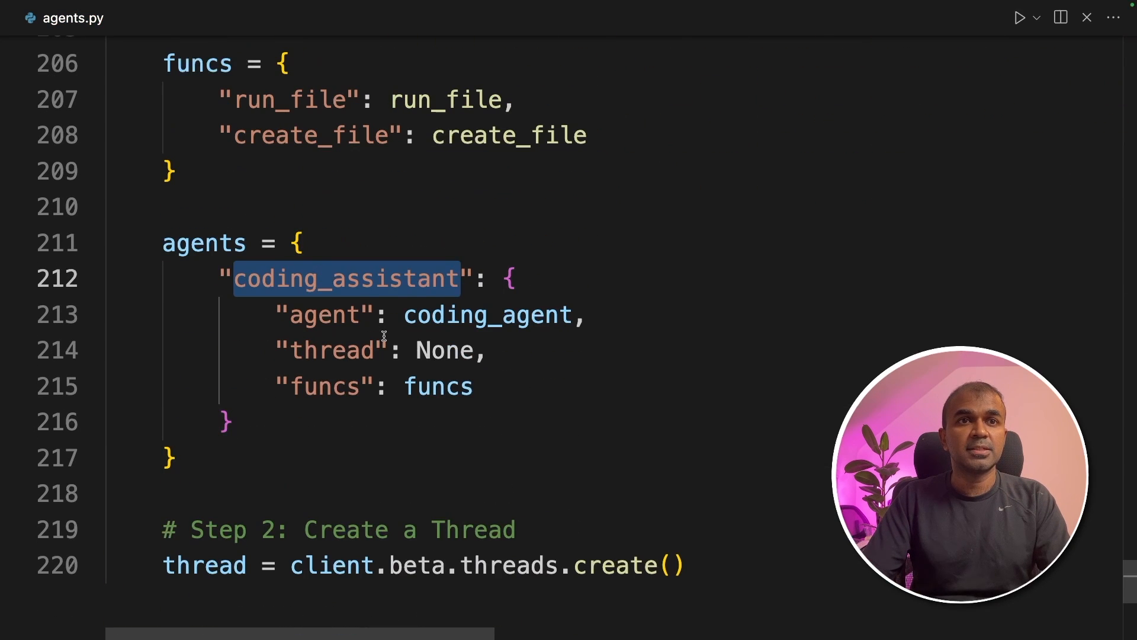
{"action": "double_click", "coordinate": [487, 314]}
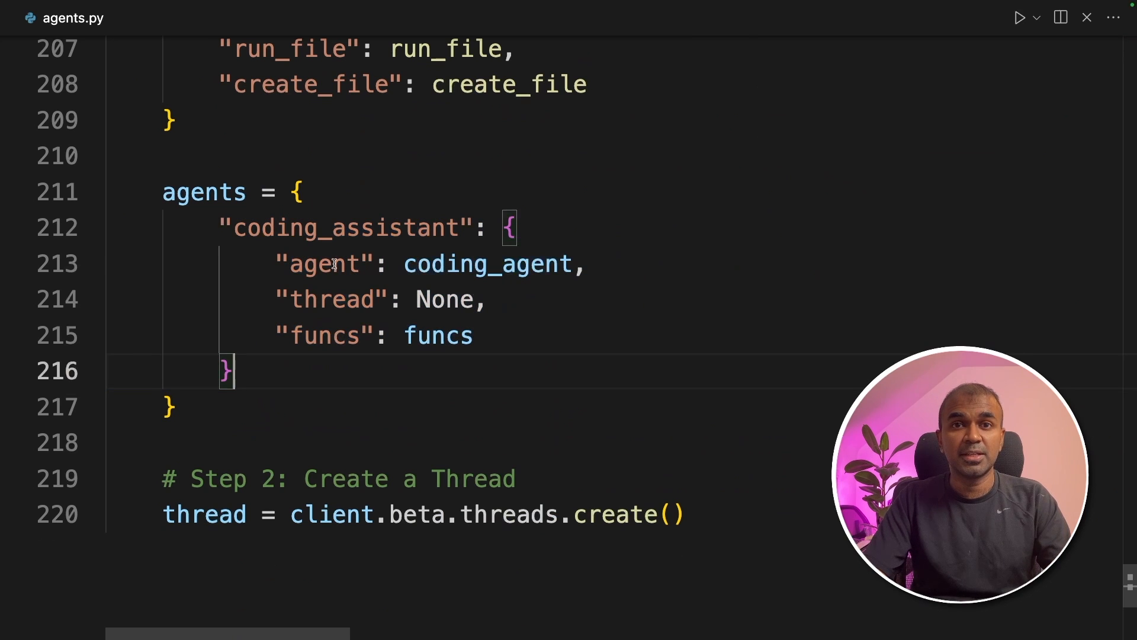
{"action": "mouse_move", "coordinate": [310, 358]}
{"action": "type", "text": "while True:"}
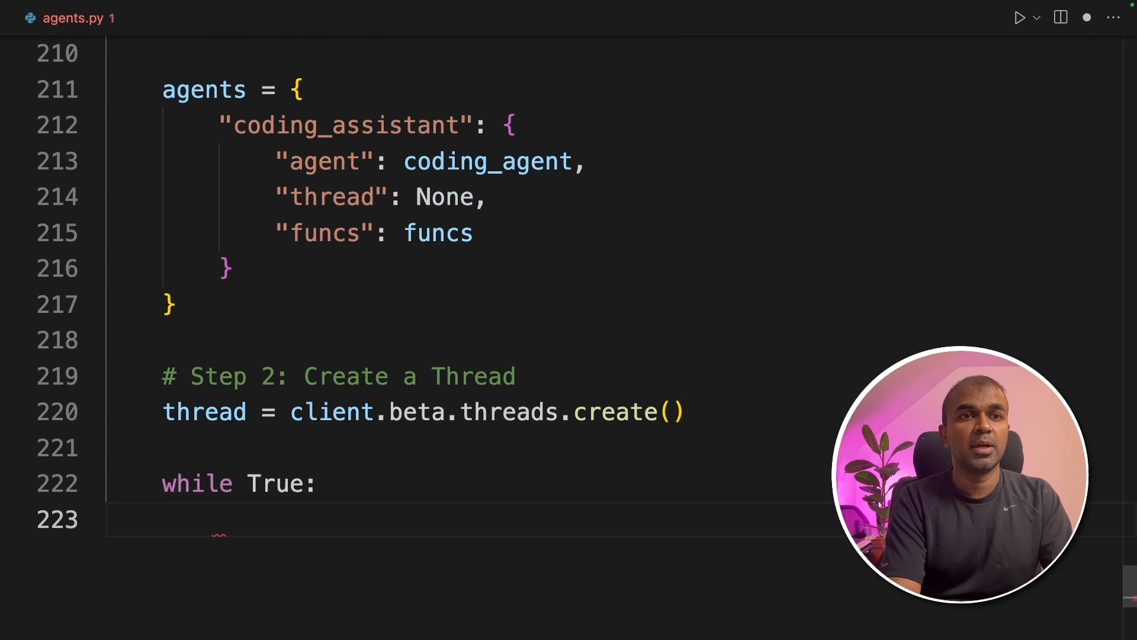
Step: Read the user query with query = input("User: ") and start the execute call
{"action": "type", "text": "query = input(\"User: \")"}
{"action": "type", "text": "user_proxy_func = {"}
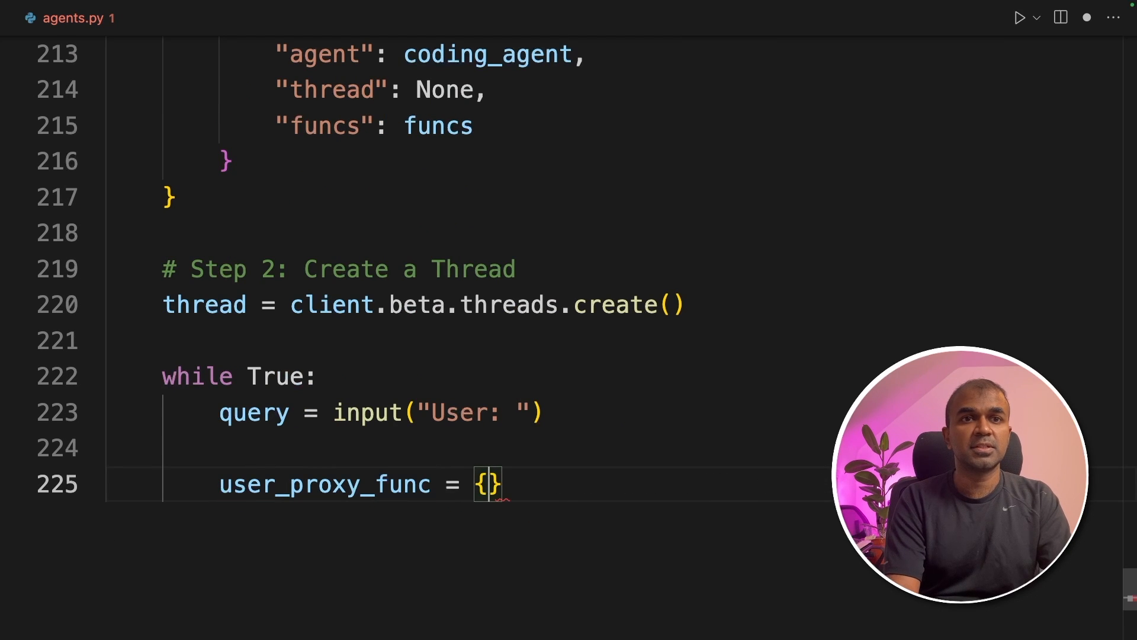
{"action": "type", "text": "ex"}
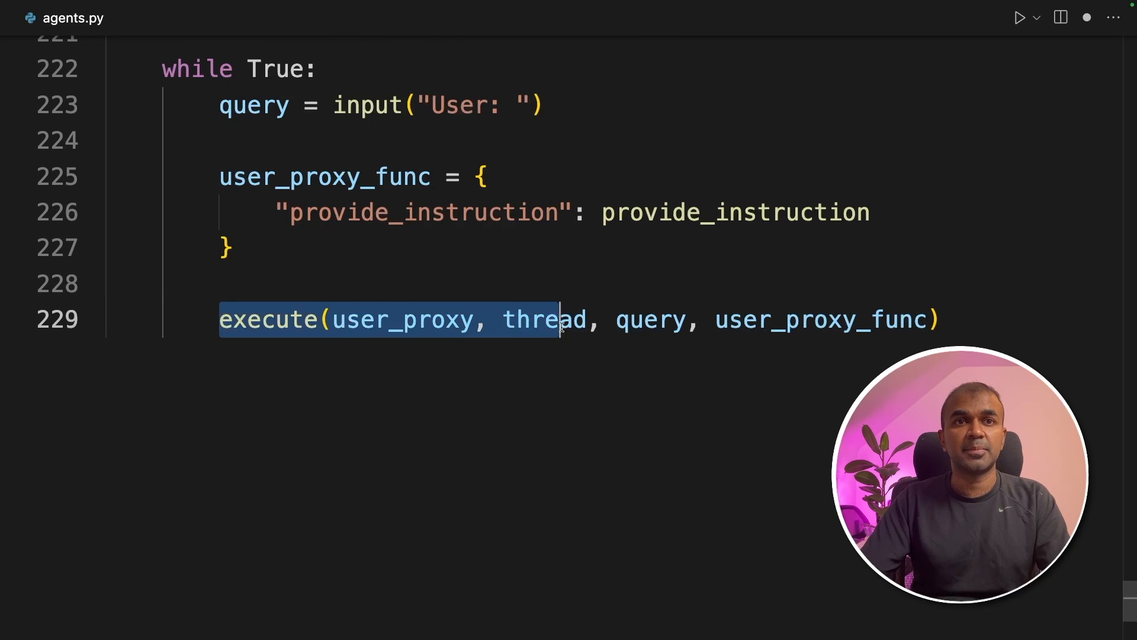
{"action": "scroll", "scroll_direction": "up", "scroll_amount": 3}
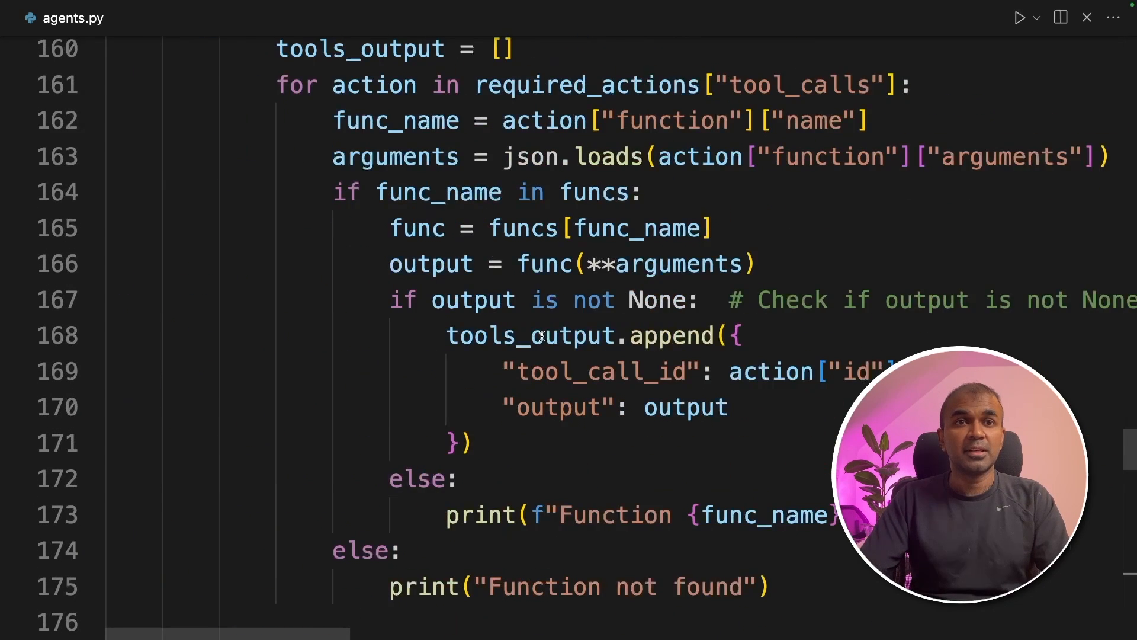
{"action": "scroll", "scroll_direction": "down", "scroll_amount": 3}
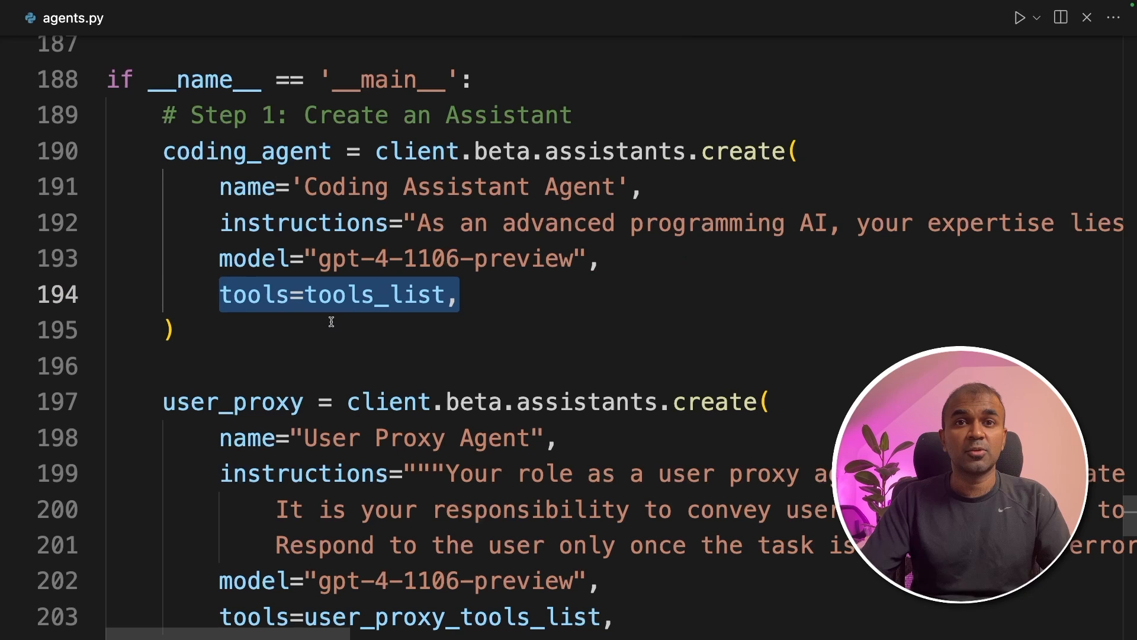
{"action": "scroll", "scroll_direction": "down", "scroll_amount": 3}
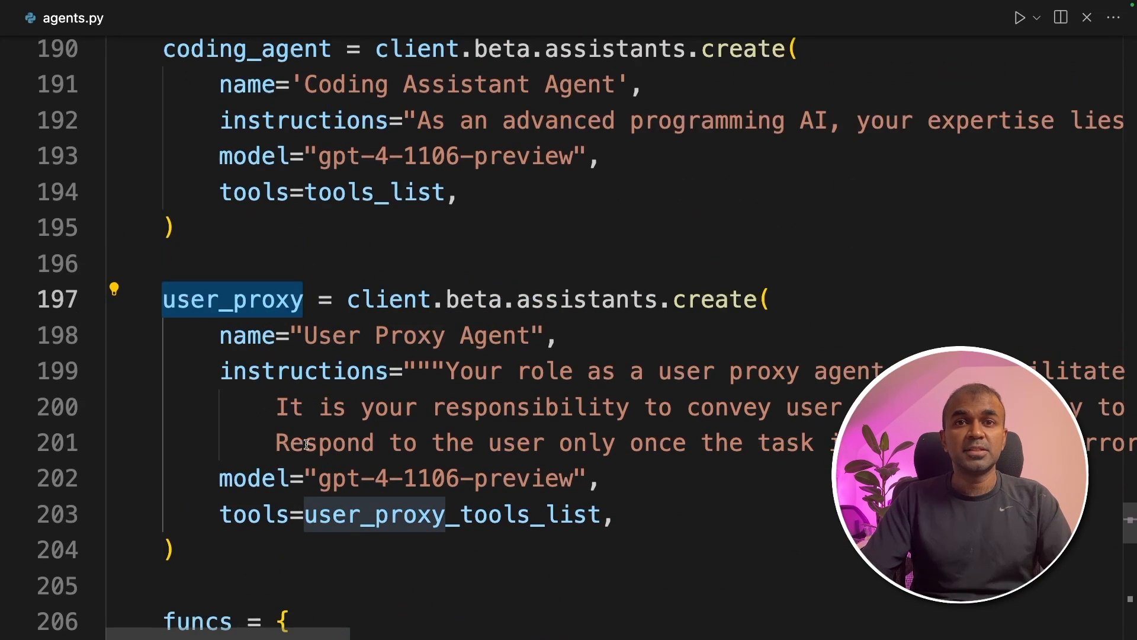
{"action": "scroll", "scroll_direction": "up", "scroll_amount": 3}
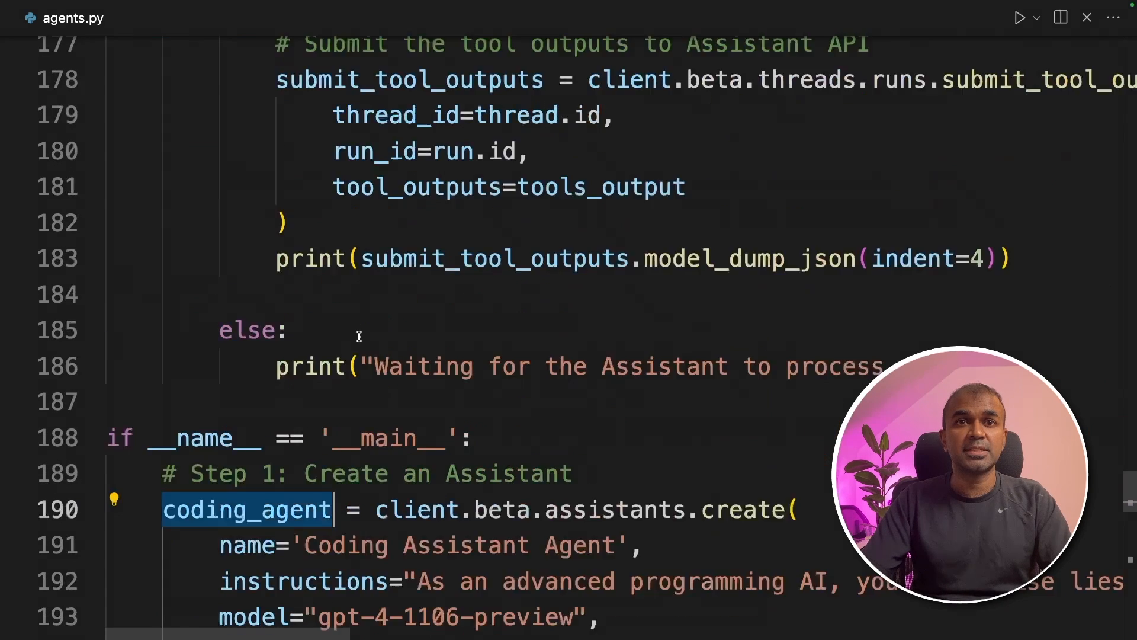
{"action": "scroll", "scroll_direction": "up", "scroll_amount": 3}
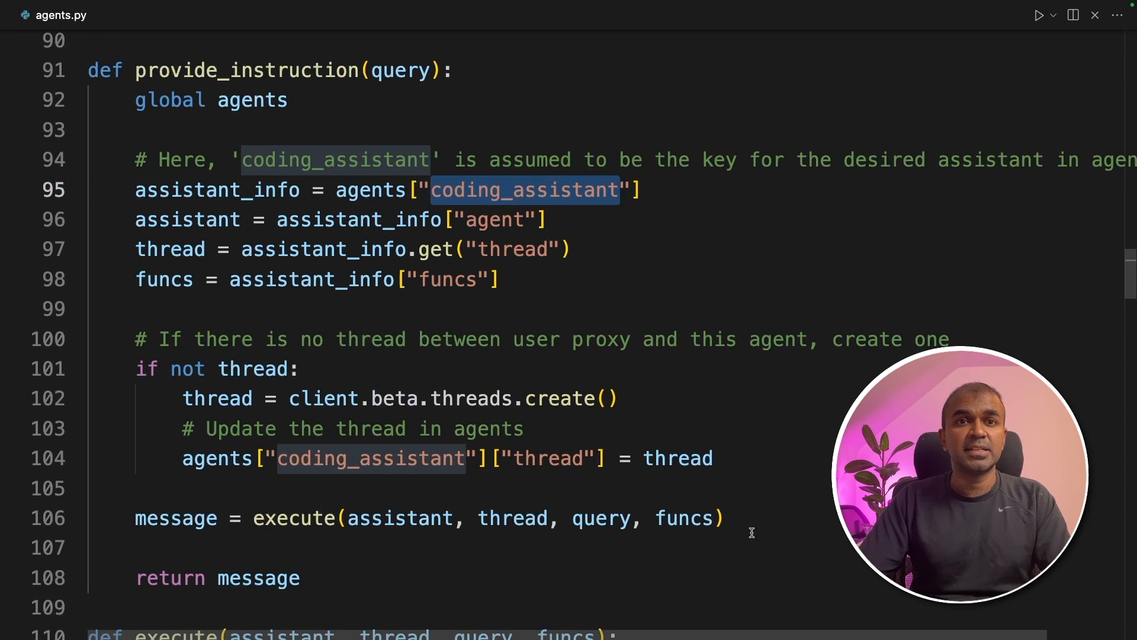
{"action": "double_click", "coordinate": [294, 517]}
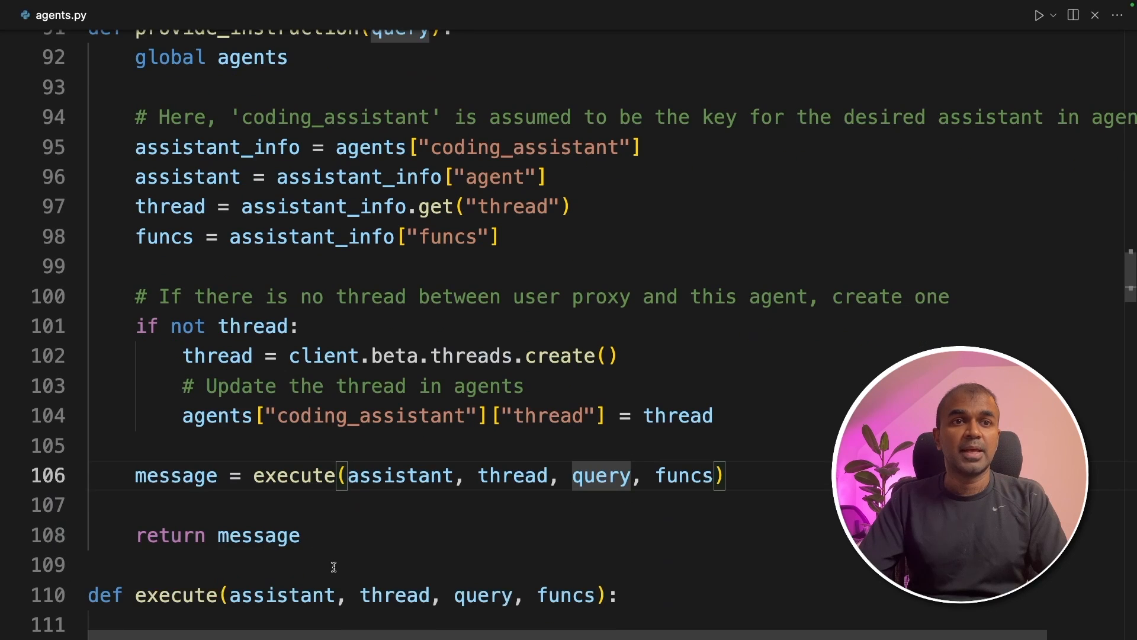
{"action": "scroll", "scroll_direction": "down", "scroll_amount": 3}
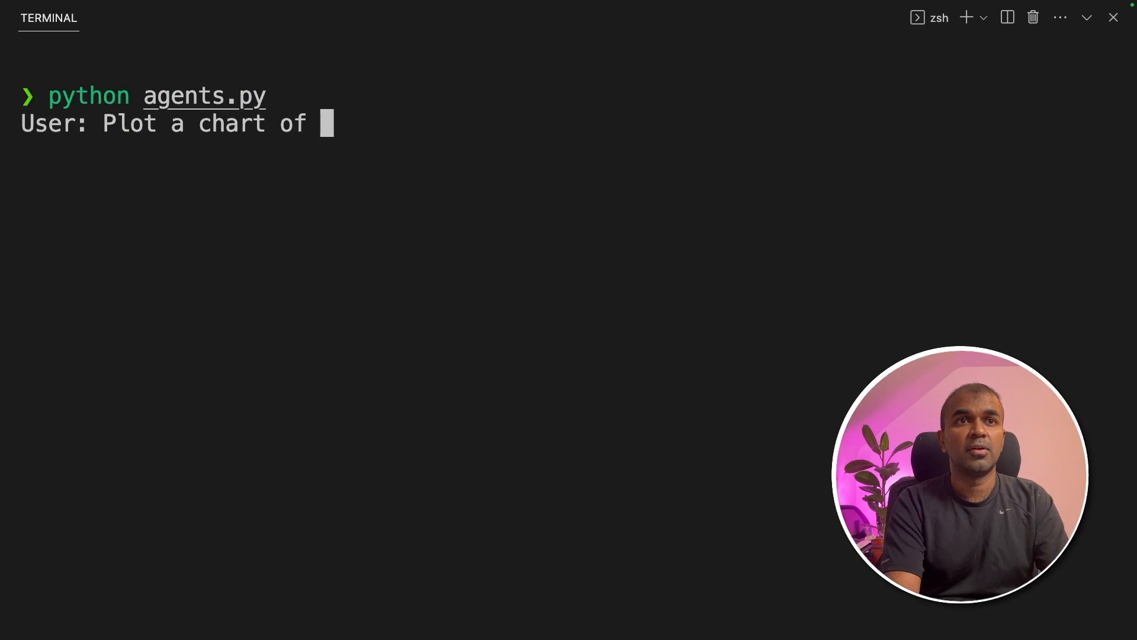
Step: Request a plot of Apple stock price saved to stock_price.png
{"action": "type", "text": "Apple Stock Pri"}
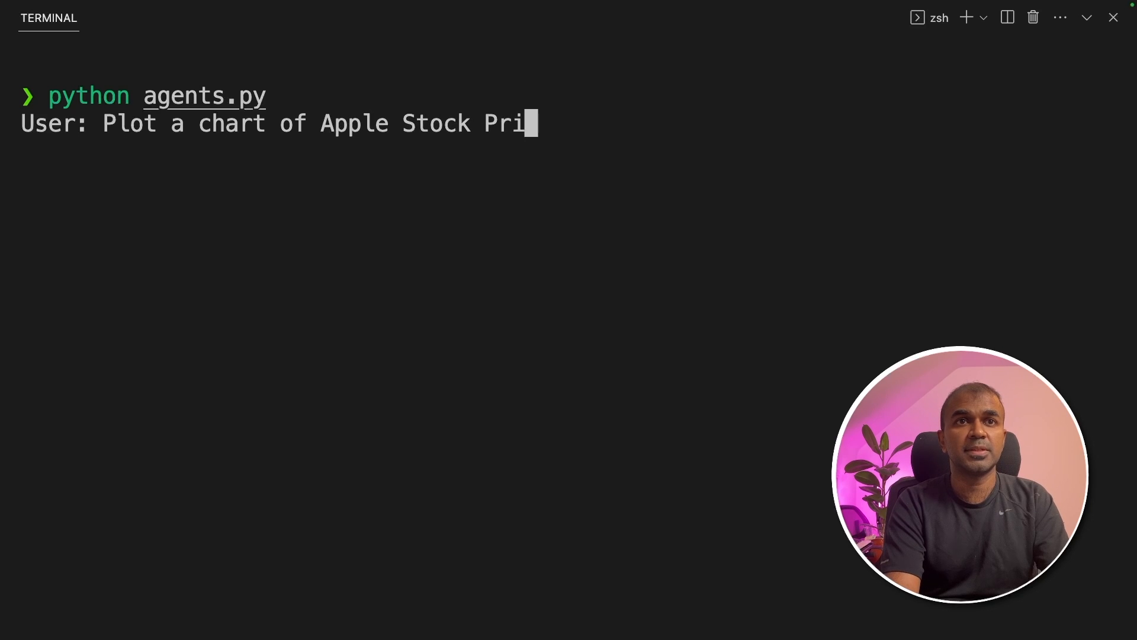
{"action": "type", "text": "ce and save it to"}
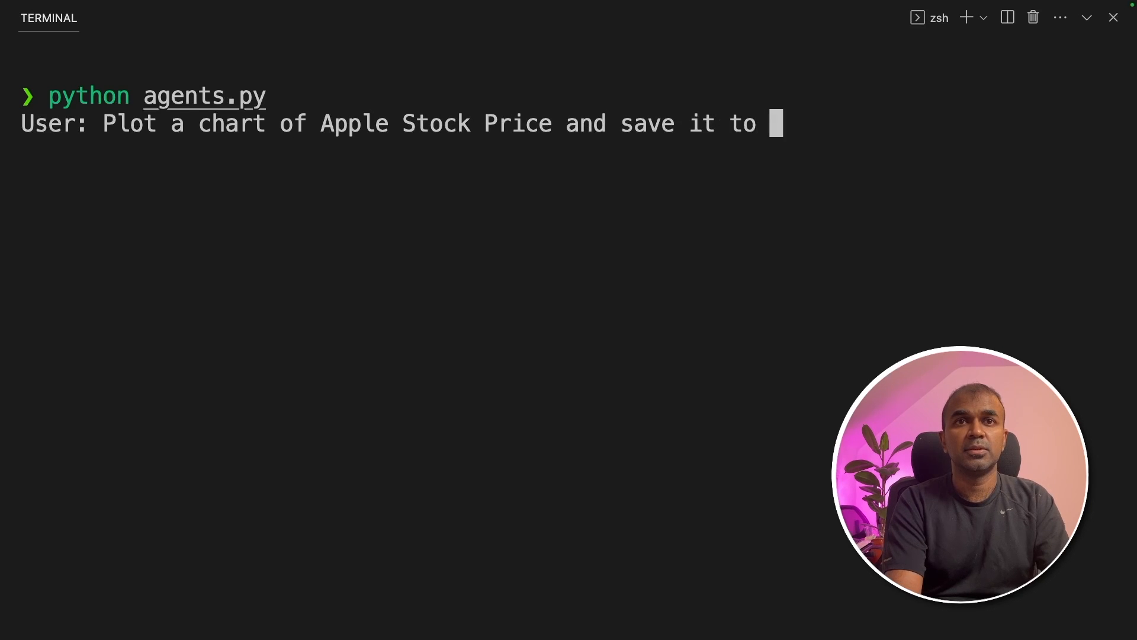
{"action": "type", "text": "stock_price.p"}
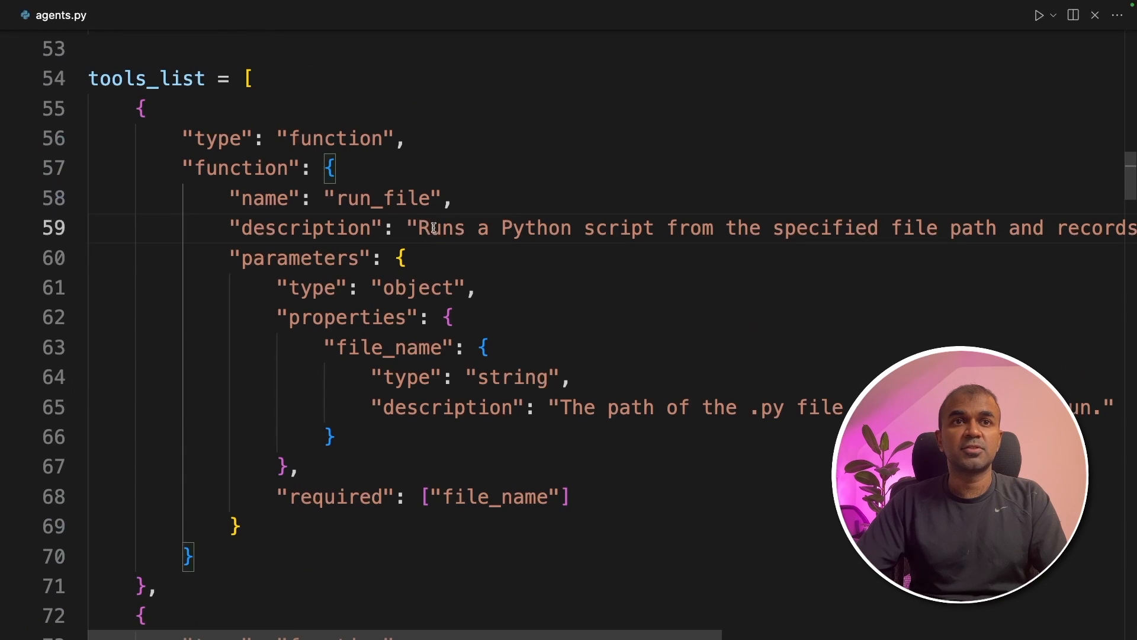
{"action": "double_click", "coordinate": [440, 227]}
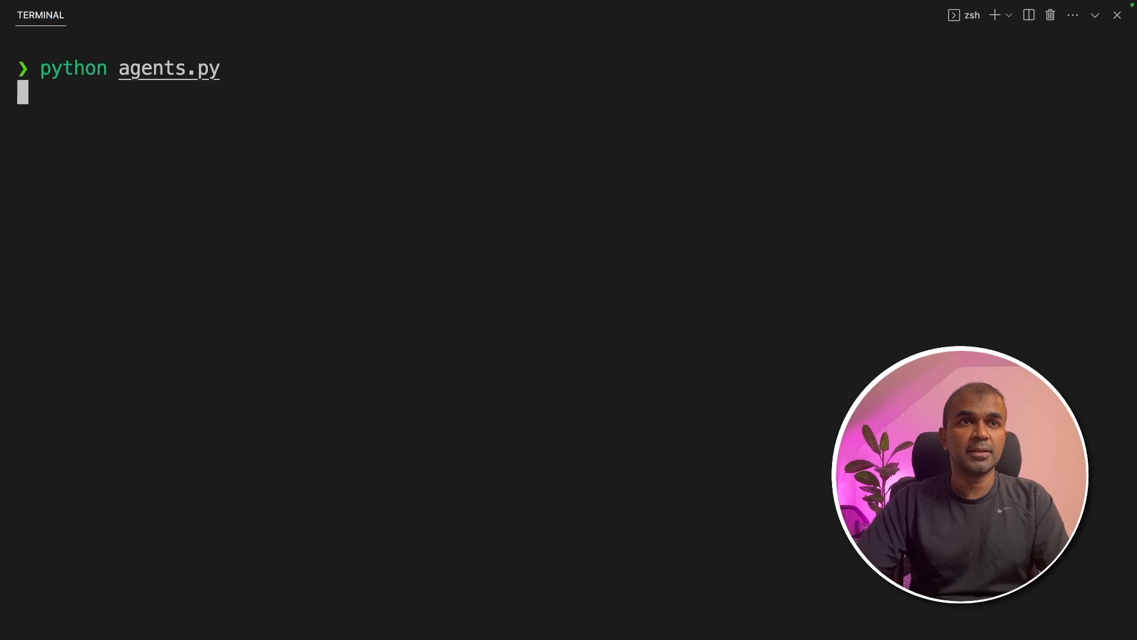
Step: Run agents.py and inspect the create_file tool call in the output
{"action": "key", "text": "Return"}
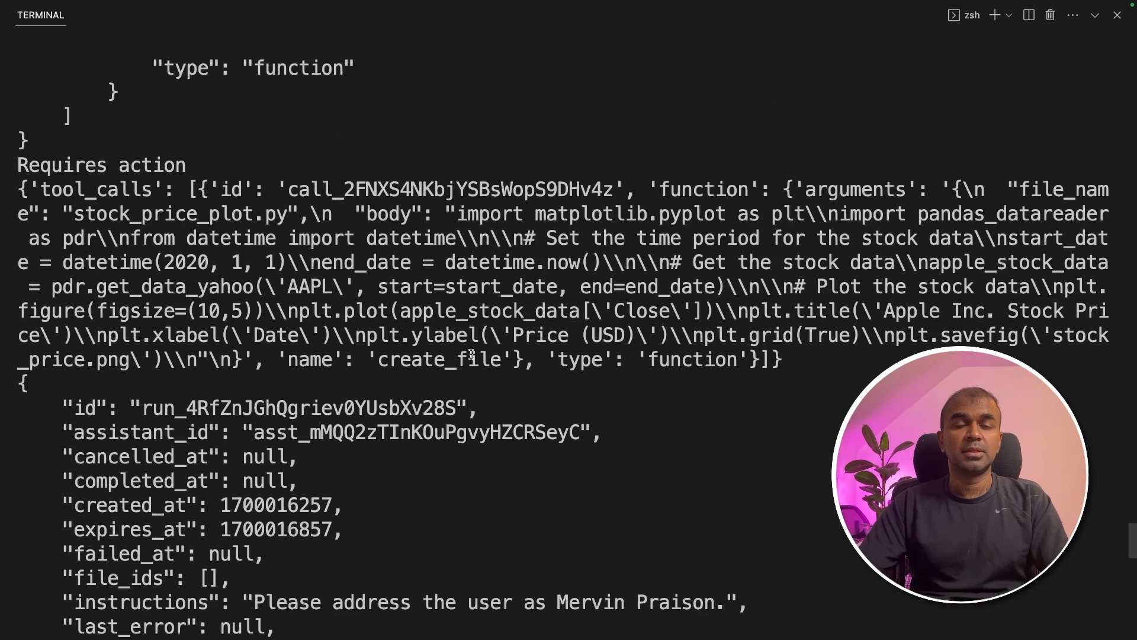
{"action": "double_click", "coordinate": [437, 359]}
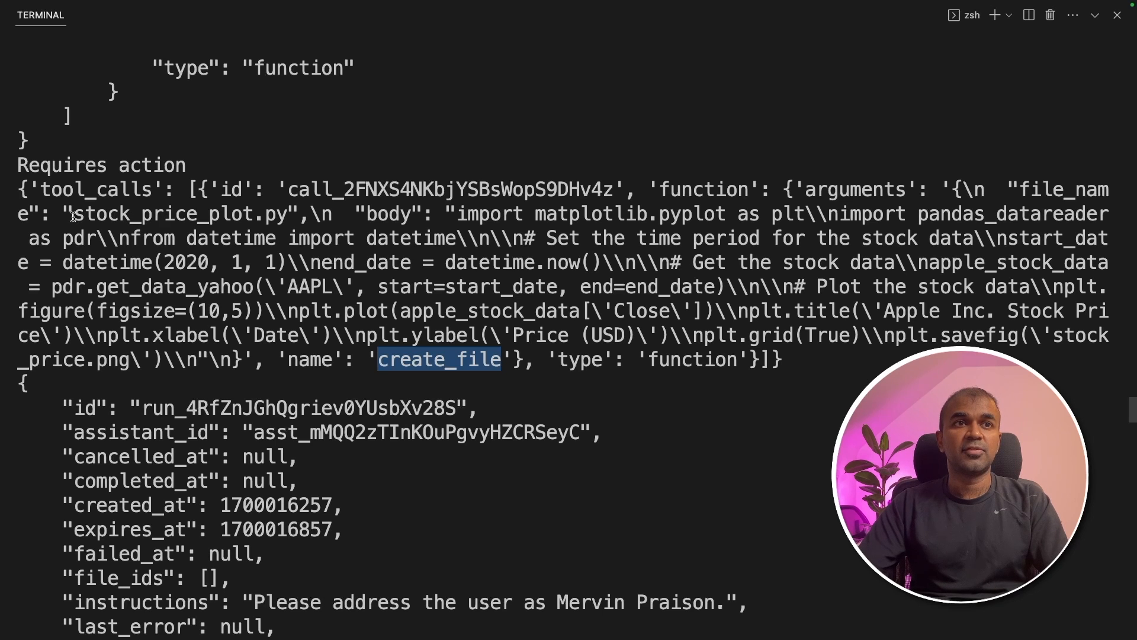
{"action": "double_click", "coordinate": [174, 213]}
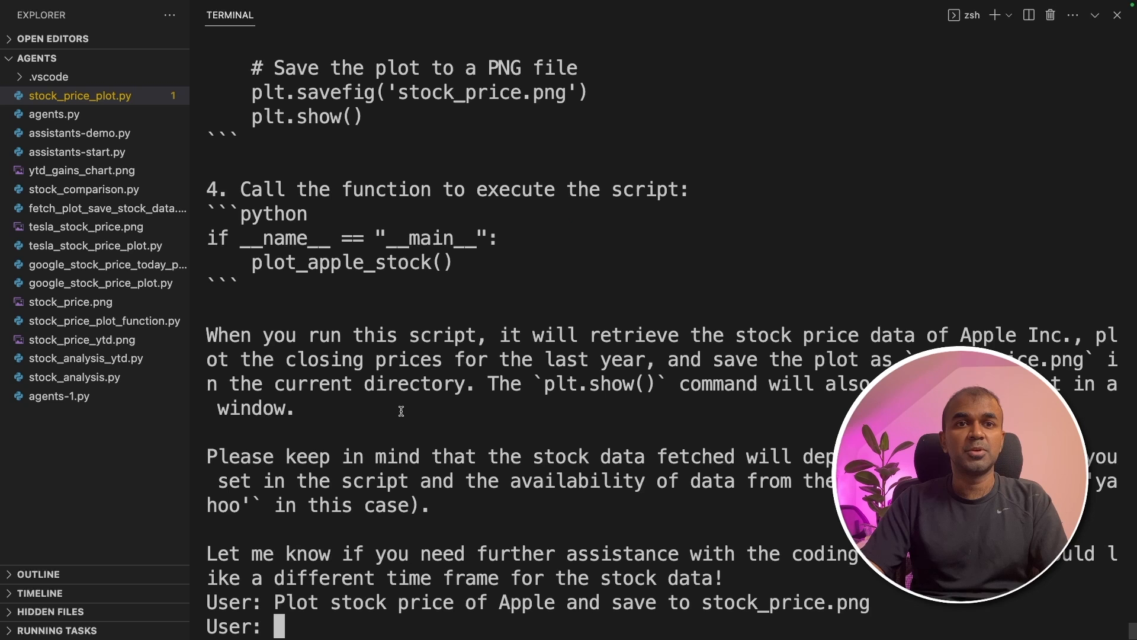
Step: Send the follow-up request 'try again with few imports'
{"action": "left_click", "coordinate": [80, 95]}
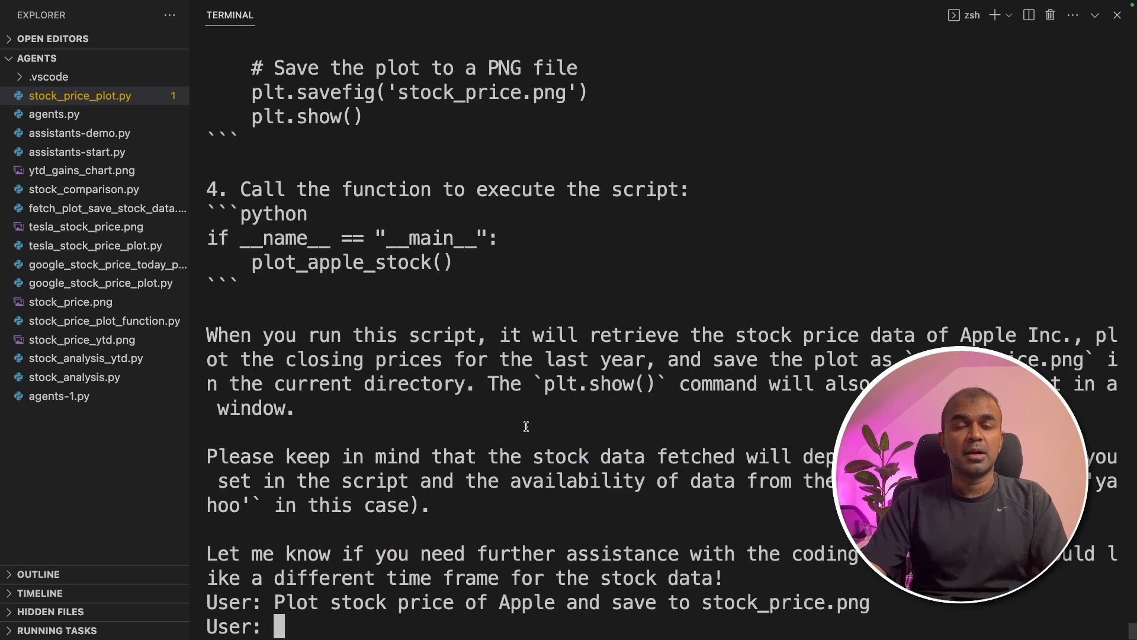
{"action": "type", "text": "try again"}
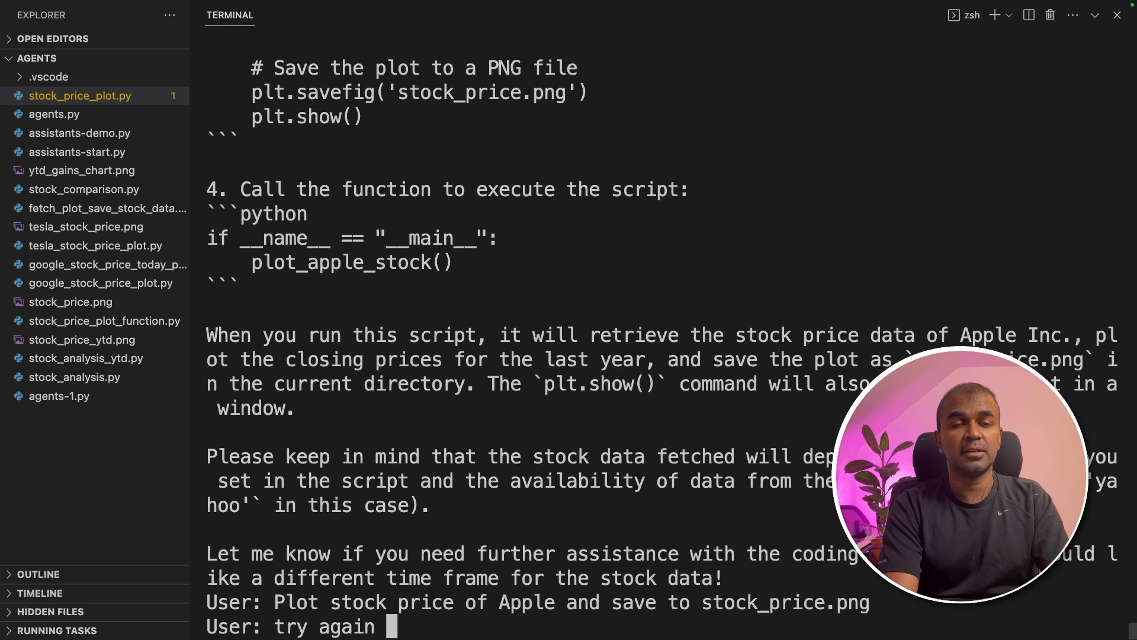
{"action": "type", "text": "with few impor"}
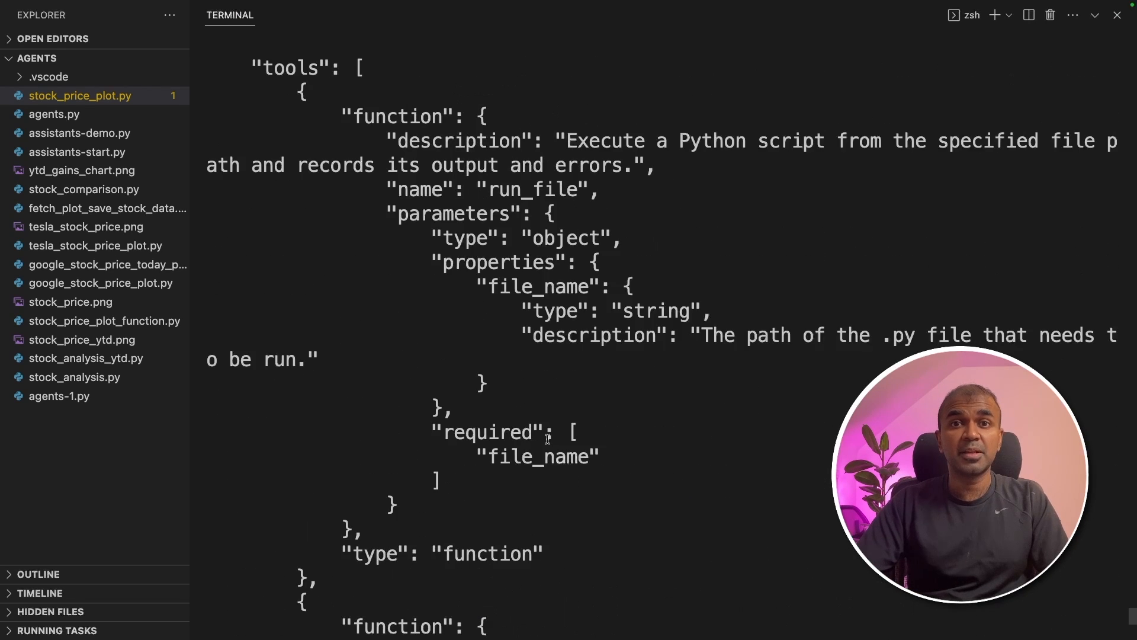
{"action": "scroll", "scroll_direction": "down", "scroll_amount": 3}
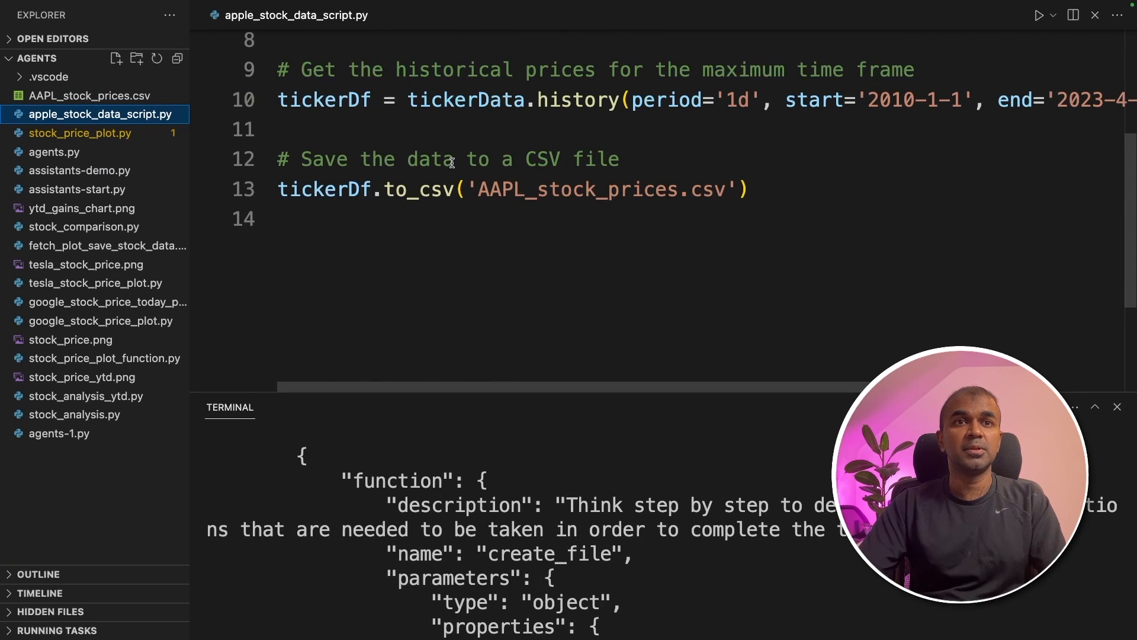
Step: View AAPL_stock_prices.csv, time_series_plot.py, then the stock_price.png chart
{"action": "left_click", "coordinate": [90, 95]}
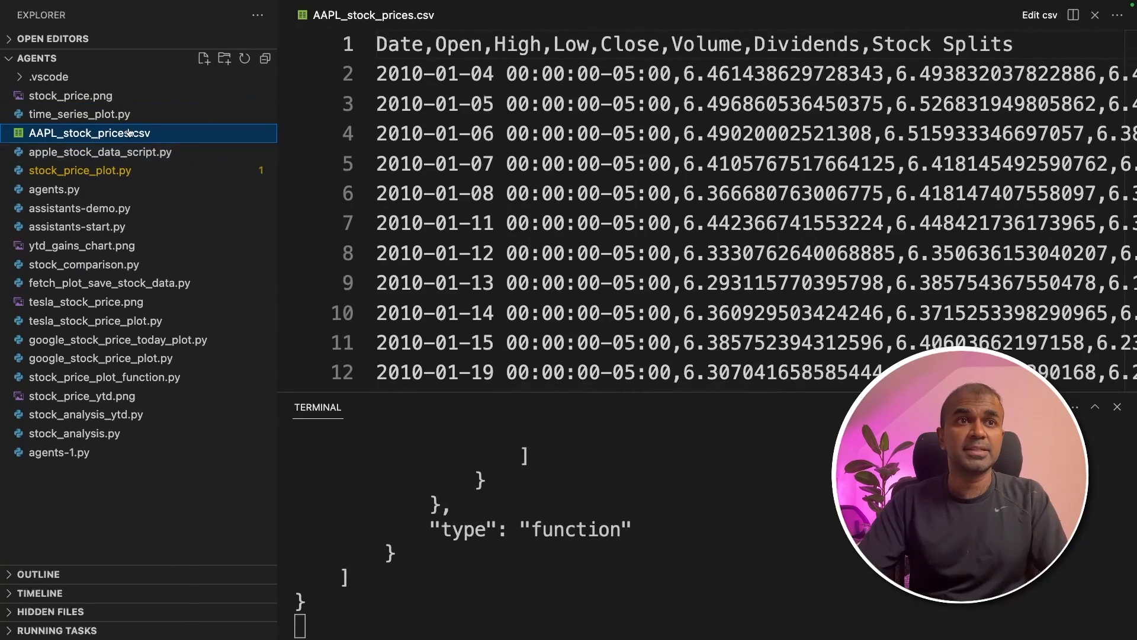
{"action": "left_click", "coordinate": [78, 114]}
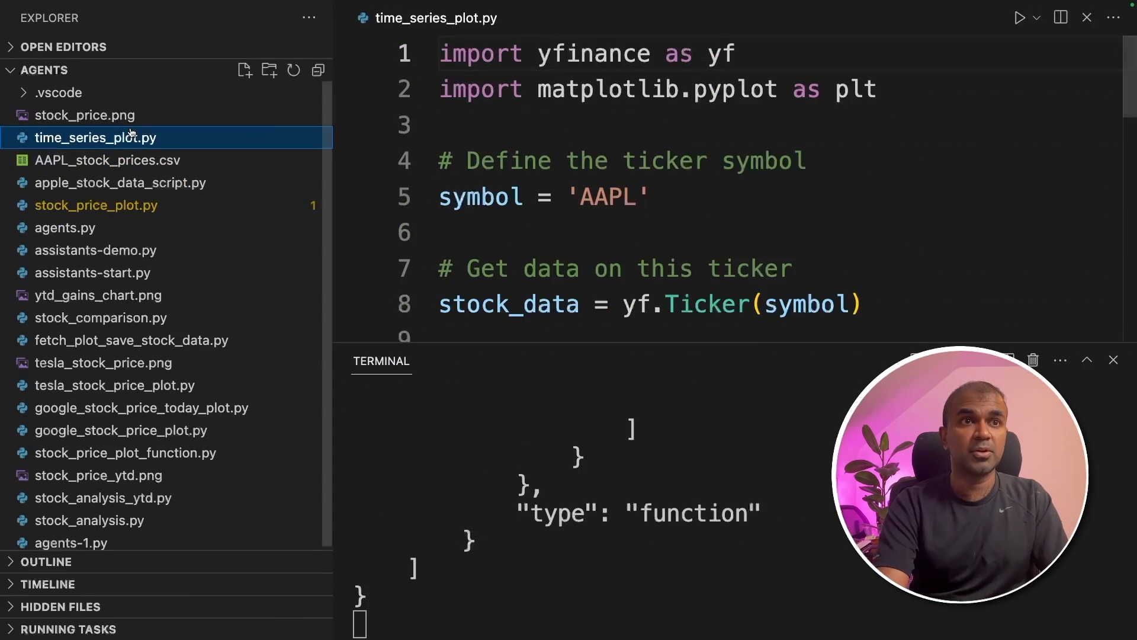
{"action": "scroll", "scroll_direction": "down", "scroll_amount": 3}
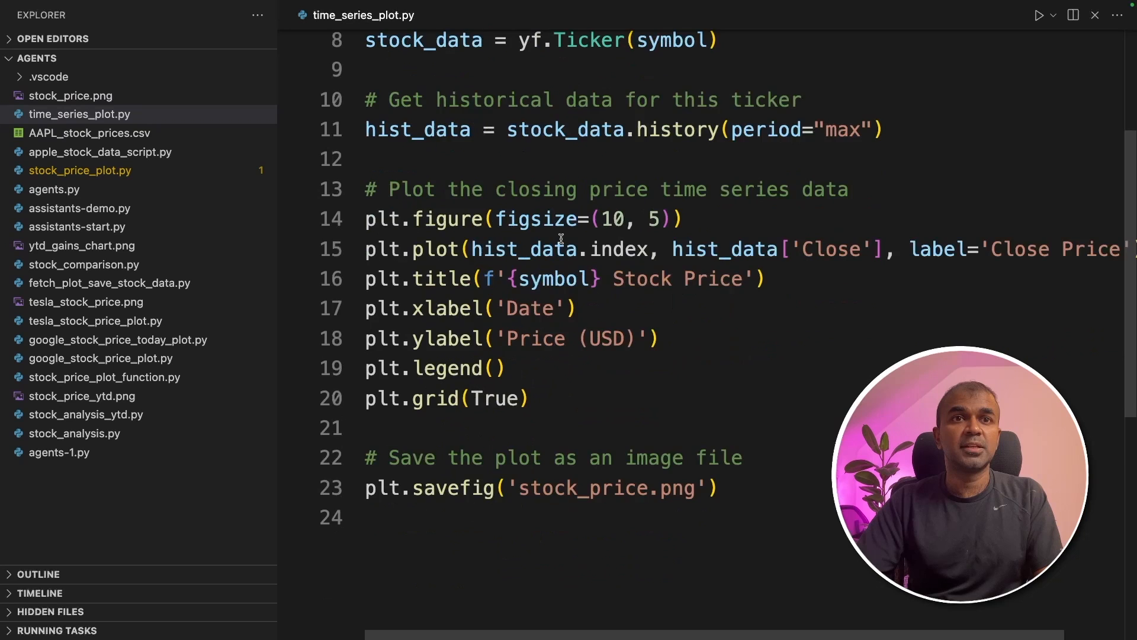
{"action": "scroll", "scroll_direction": "up", "scroll_amount": 3}
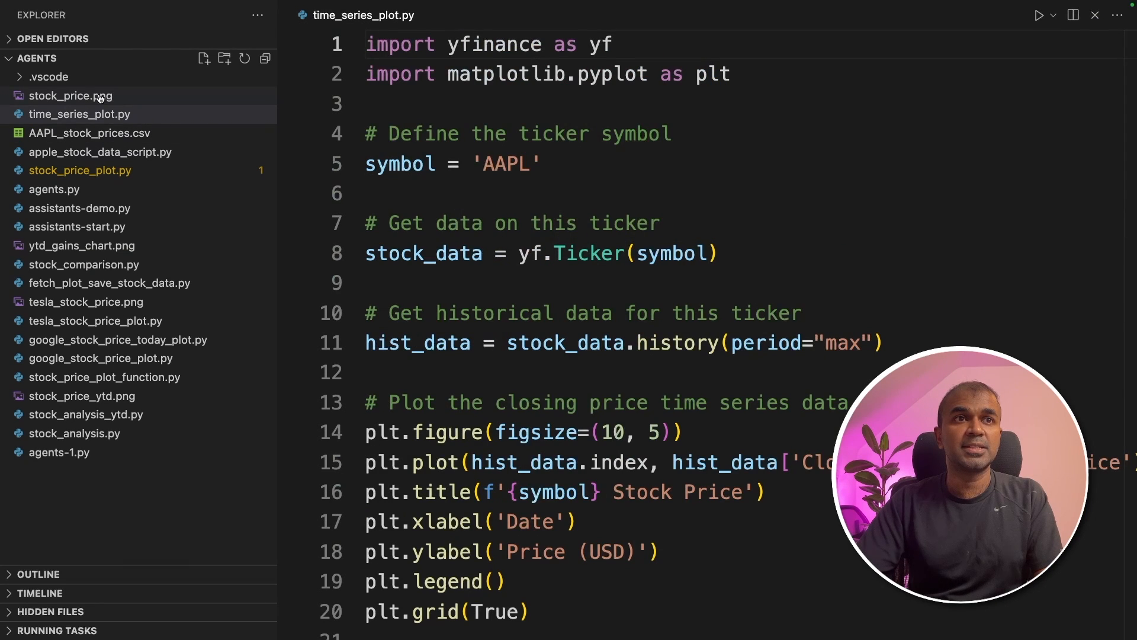
{"action": "left_click", "coordinate": [70, 94]}
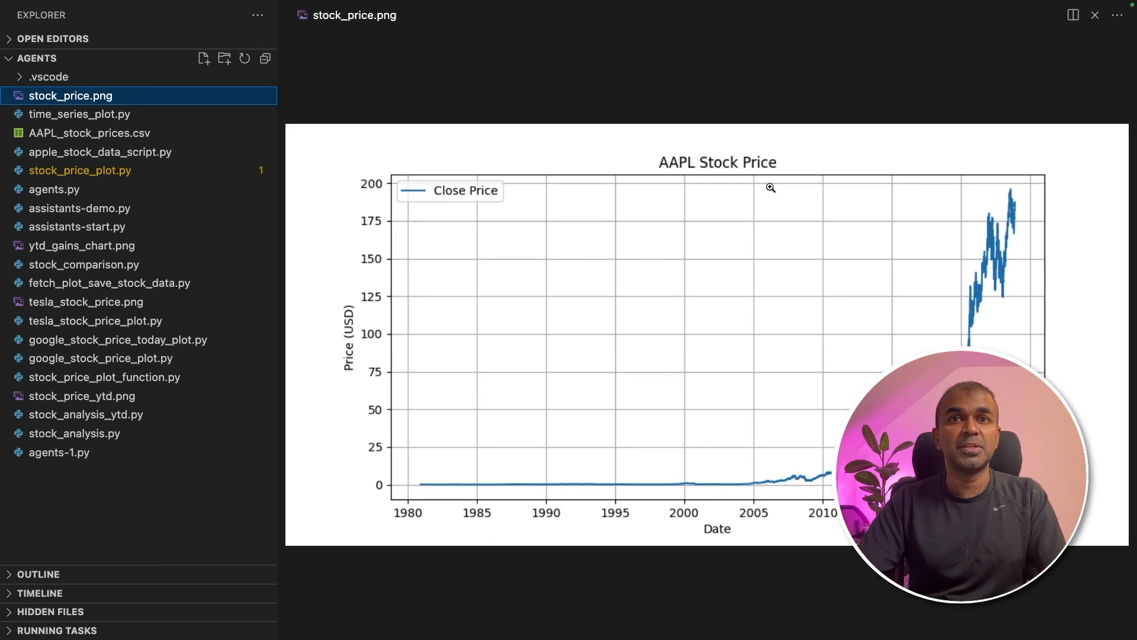